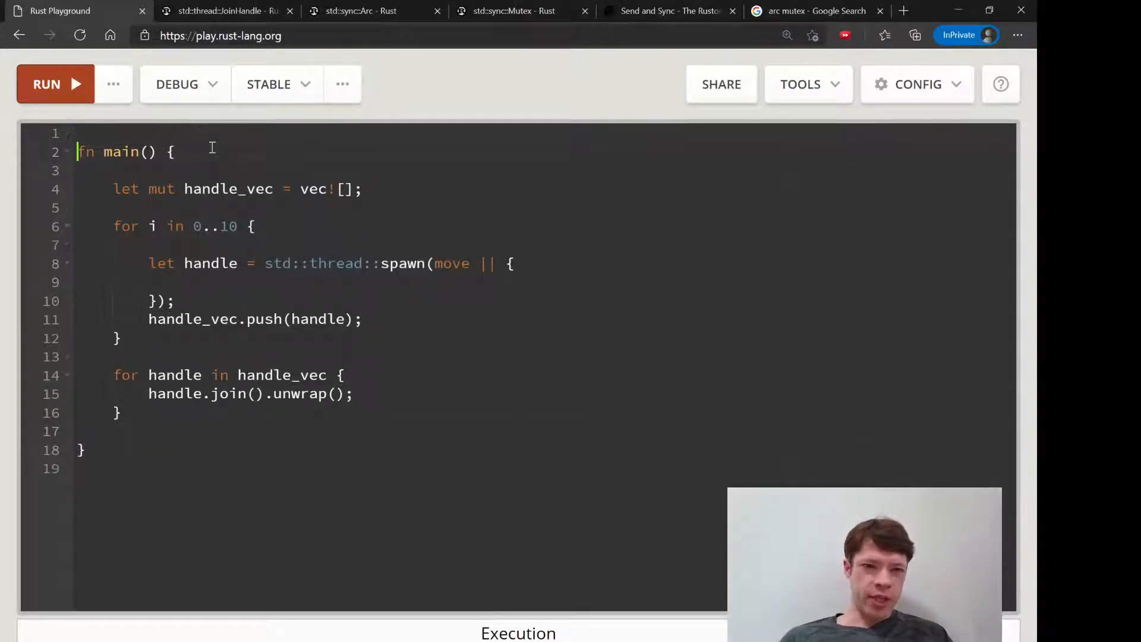
Put an '// Arc' comment on line 1 and declare my_number = 10 at the top of main.
text(Arc)
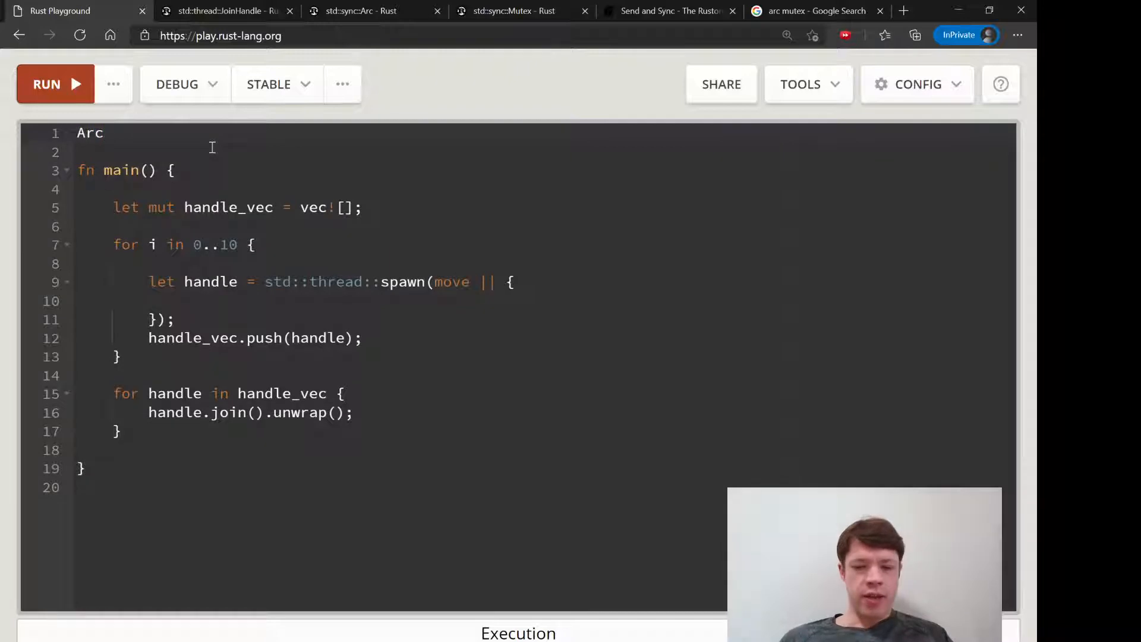
text(//)
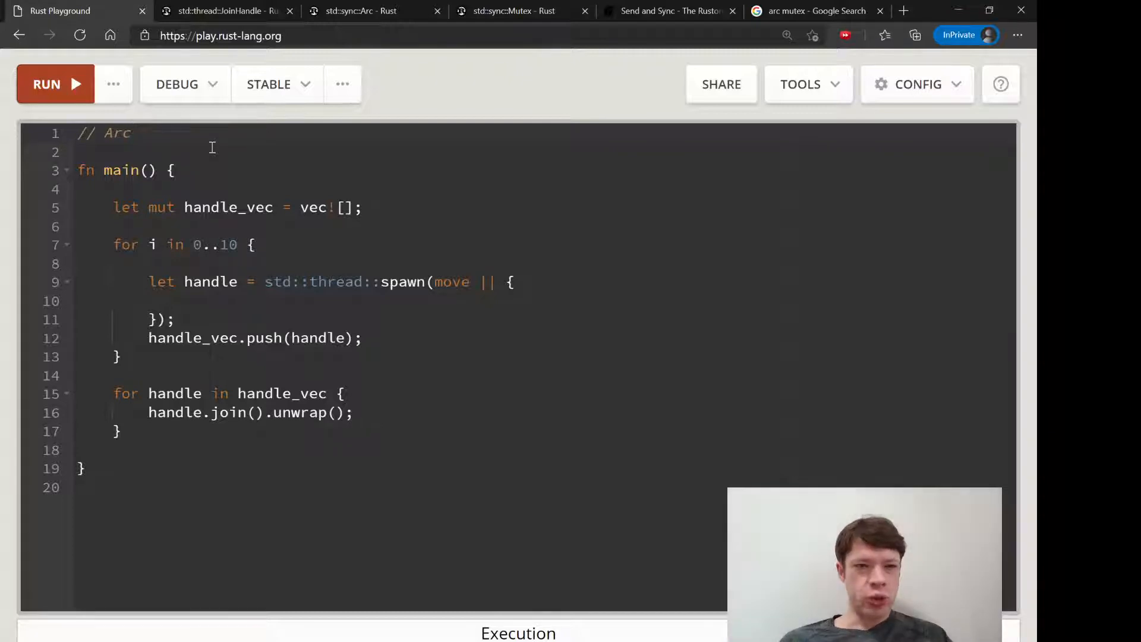
mouse_move(219, 198)
text(let)
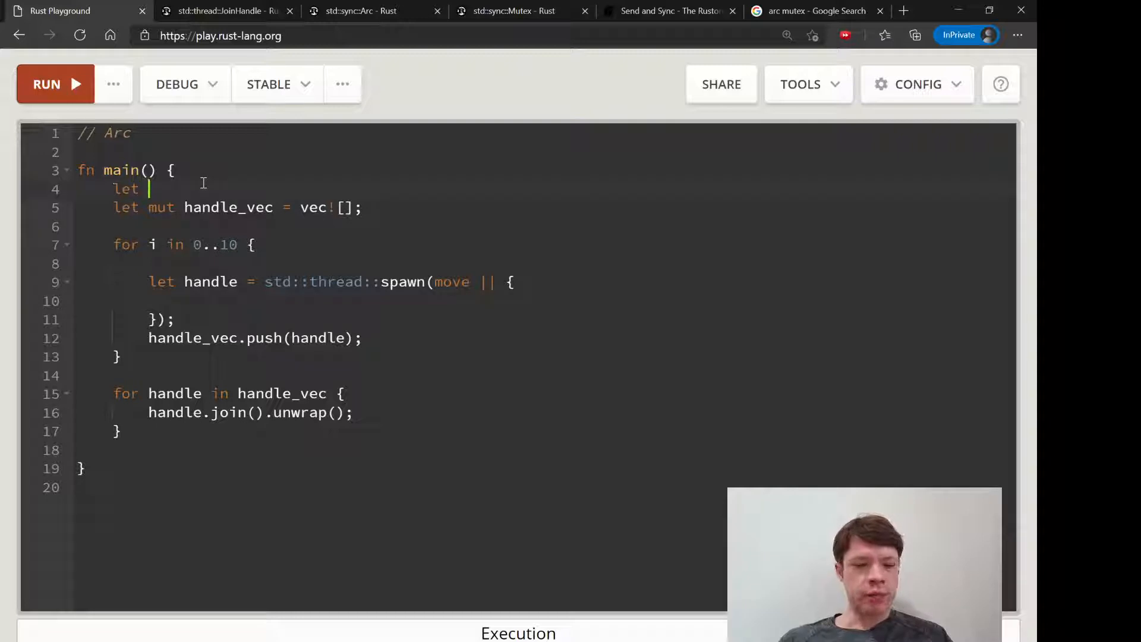
text(my_number = 10;)
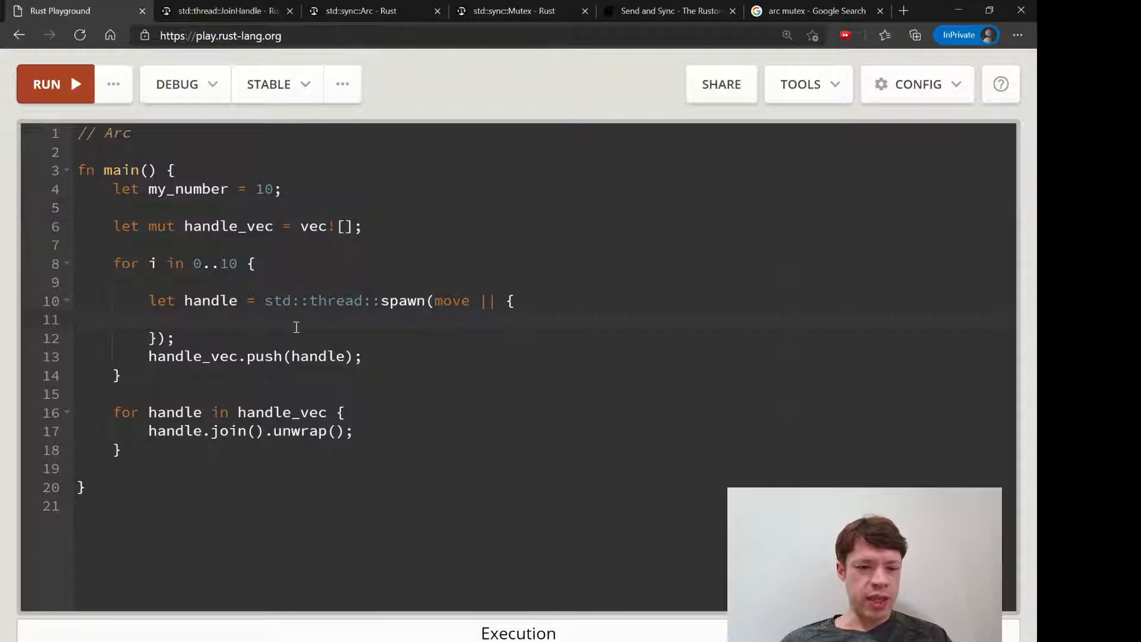
mouse_move(270, 287)
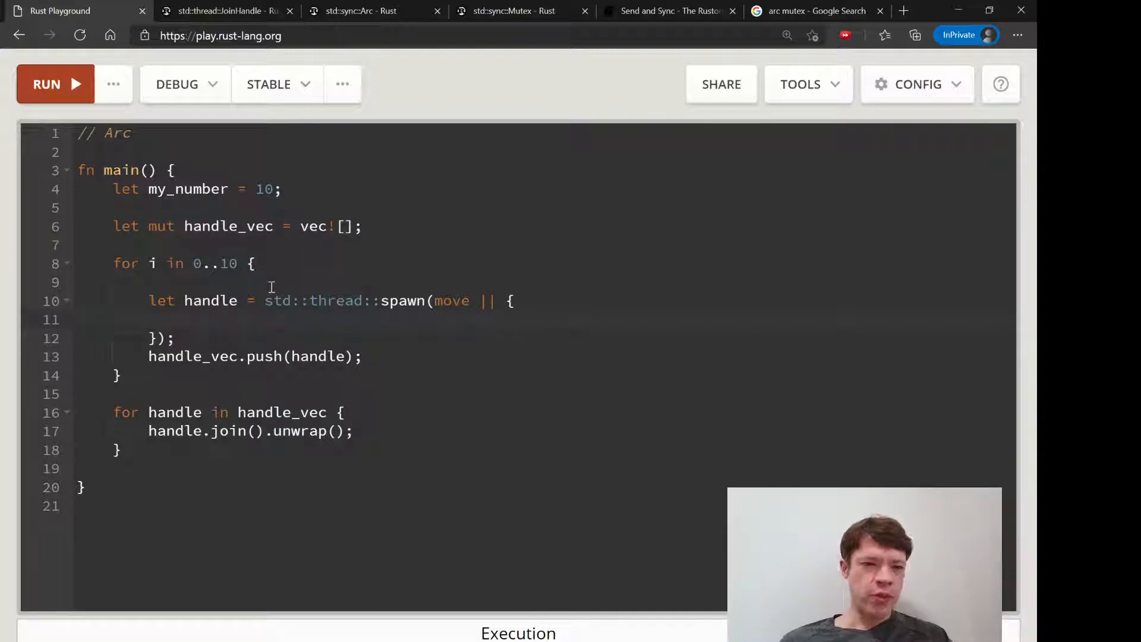
mouse_move(200, 457)
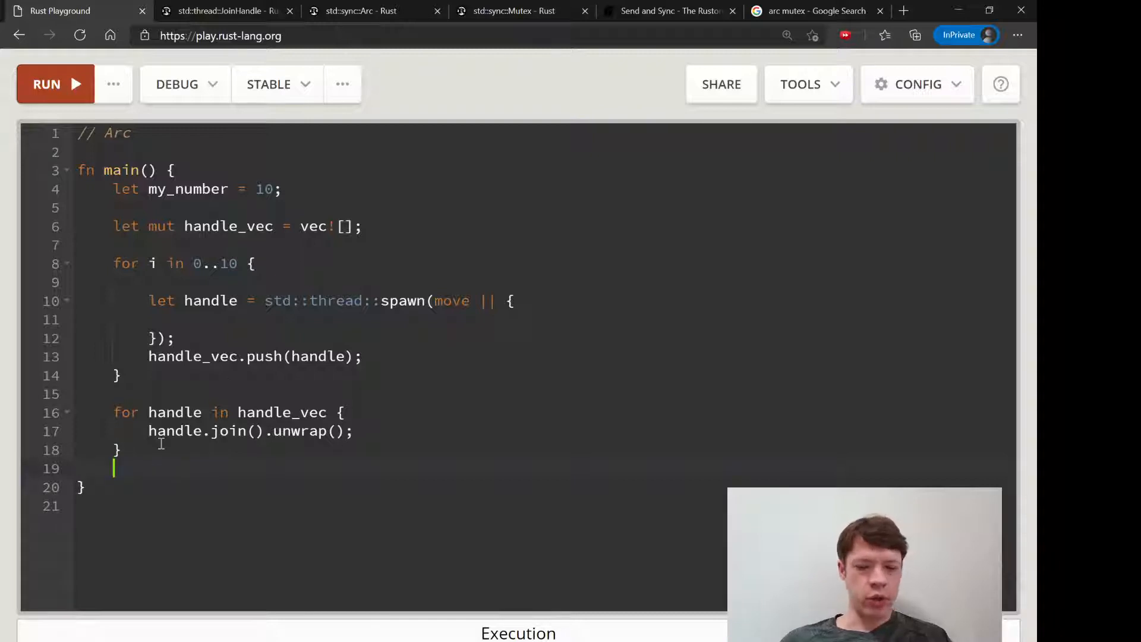
After the join loop, add println!("Now is number is: {}", my_number);.
text(println!(""))
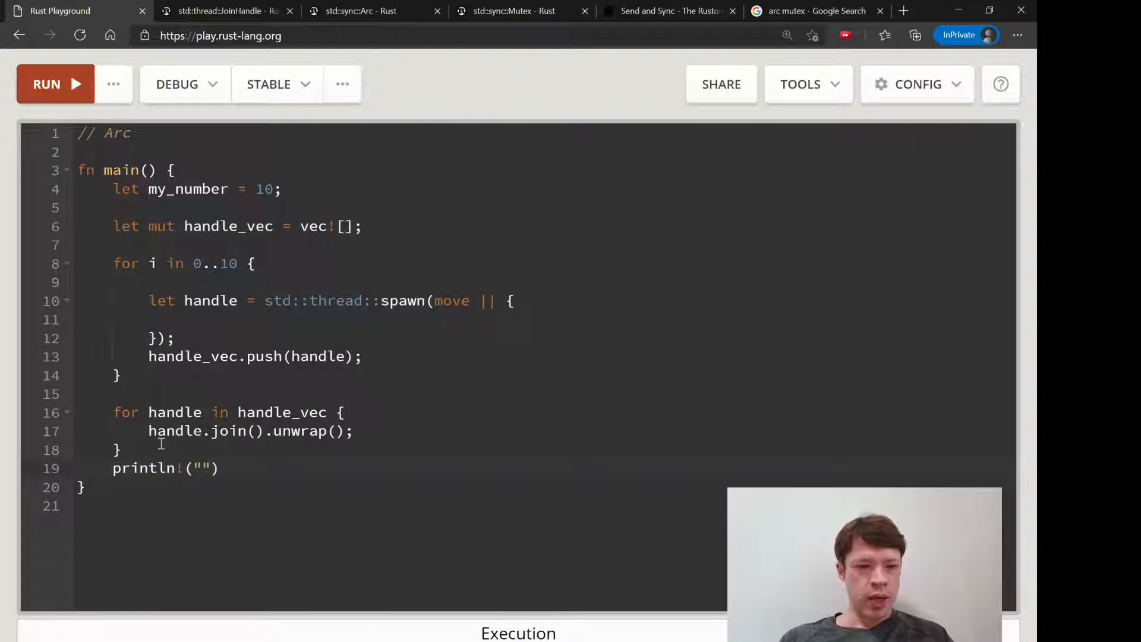
text(Now is number is)
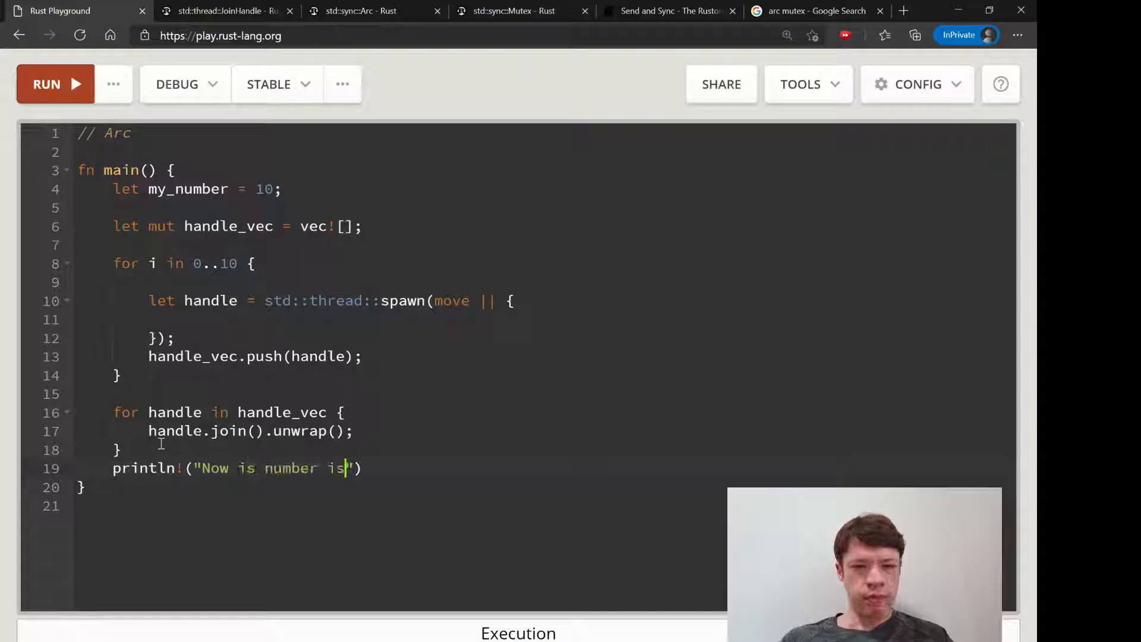
text(: {}", m)
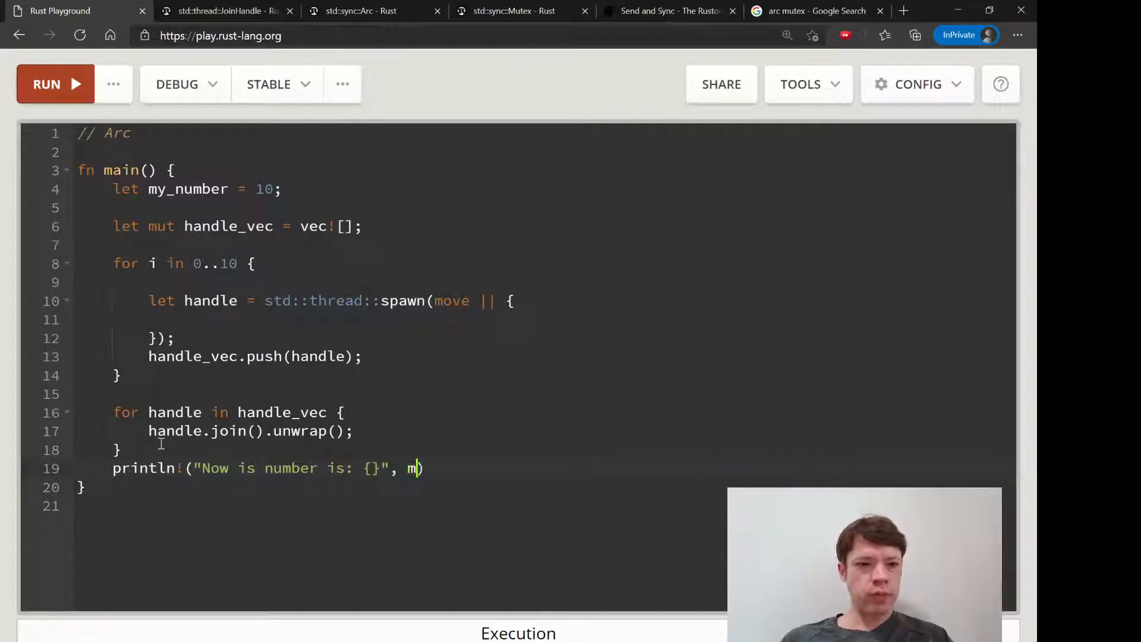
text(y_number);)
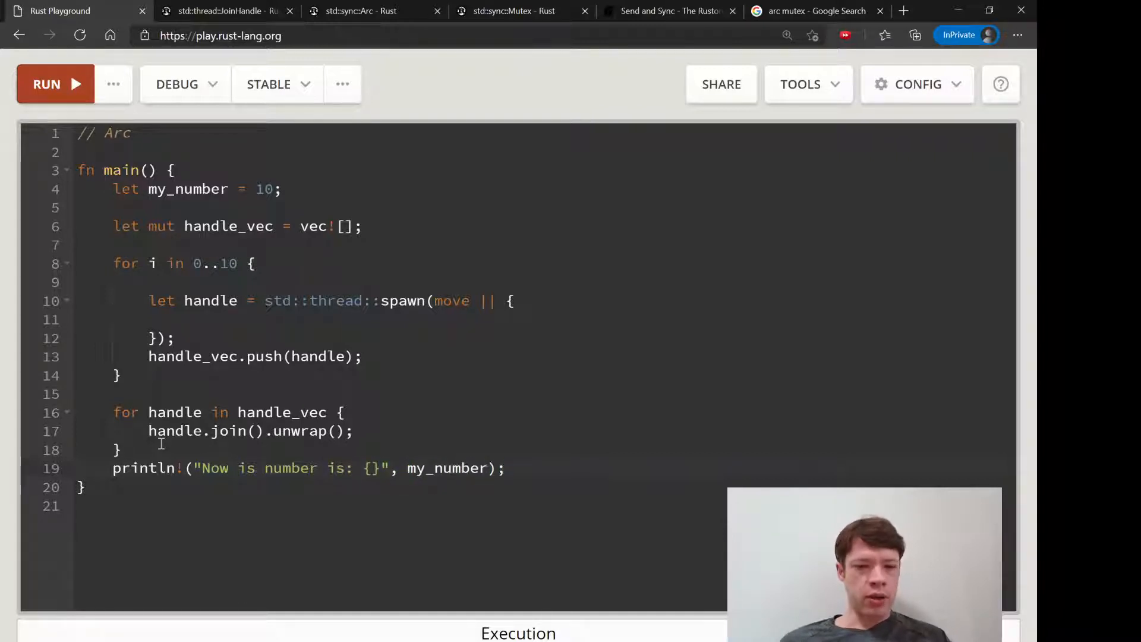
Run the program, confirm it prints 'Now is number is: 10', and delete the Arc comment.
click(46, 84)
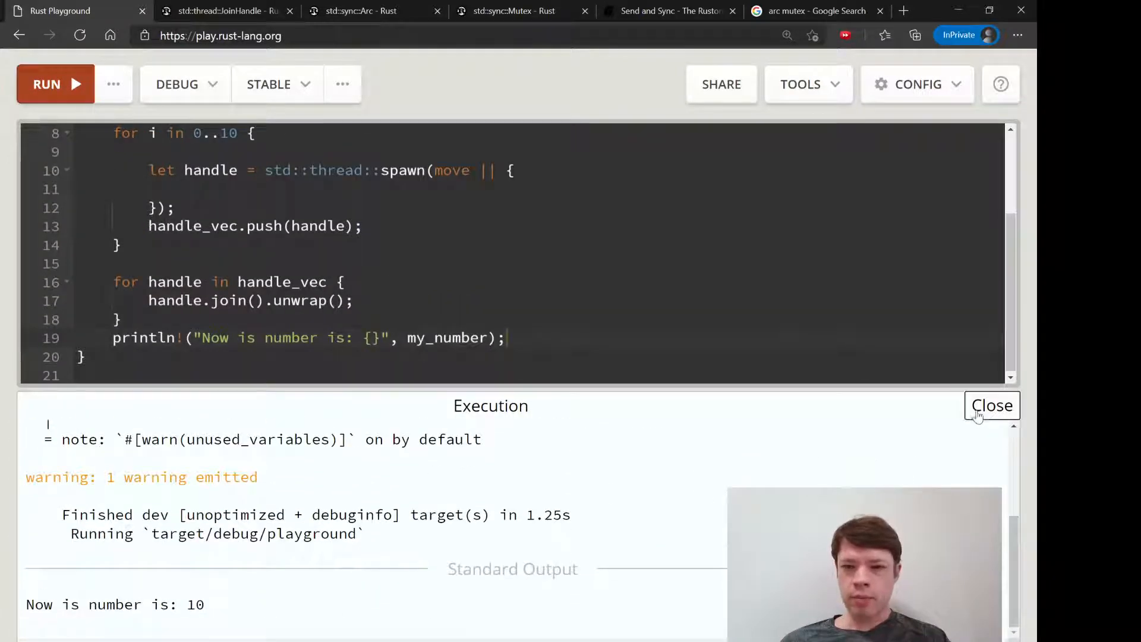
click(992, 405)
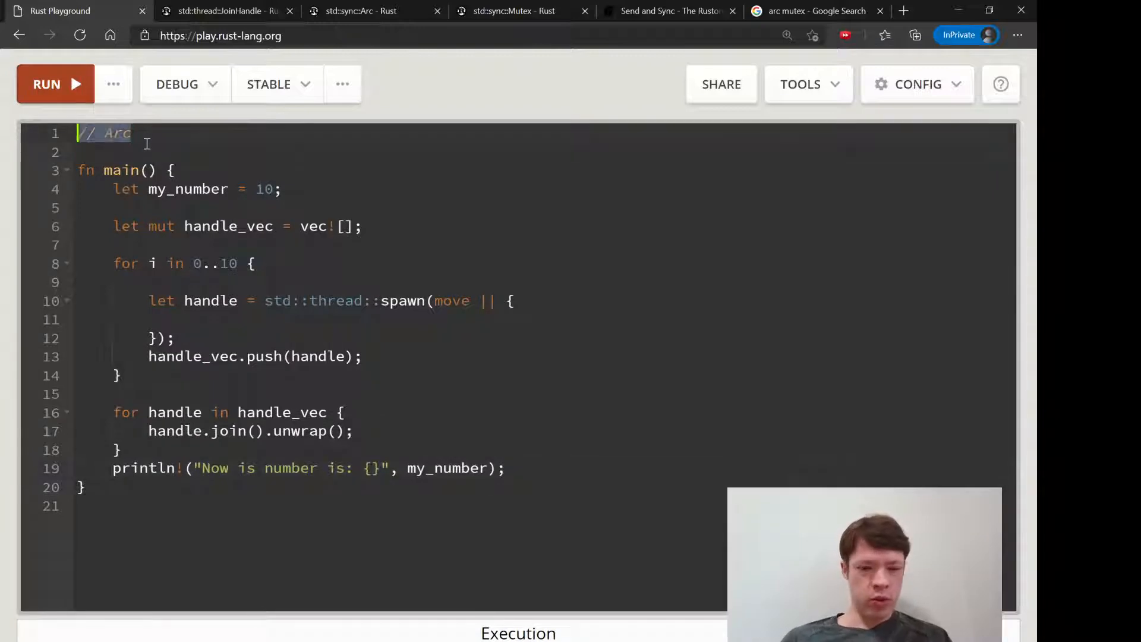
key(Delete)
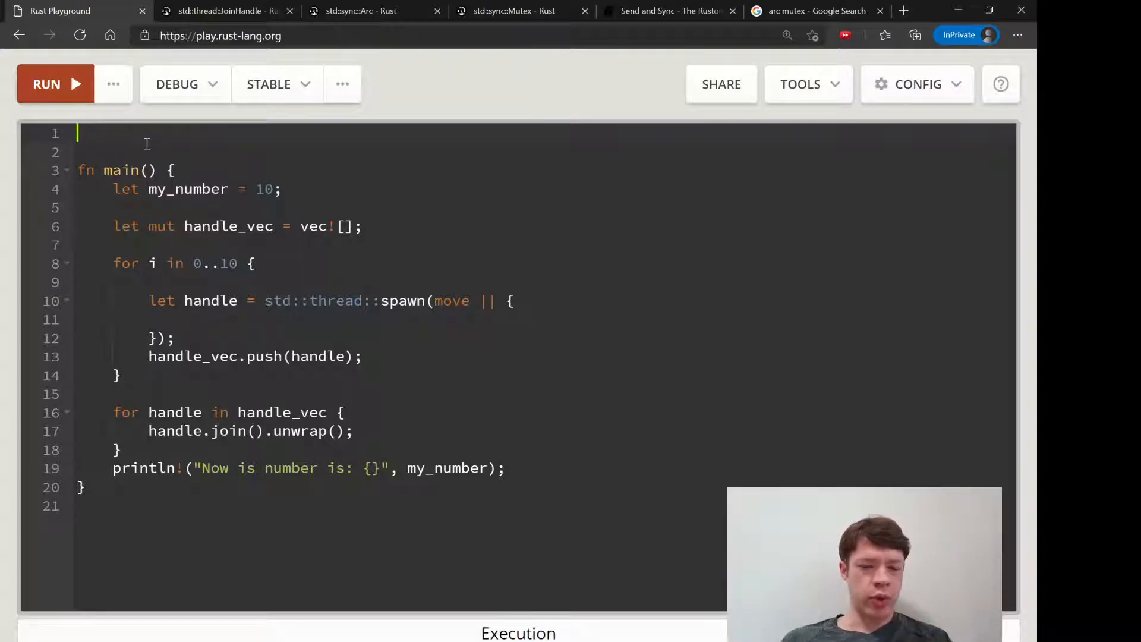
Import std::cell::RefCell and std::rc::Rc at the top of the file.
text(use std::)
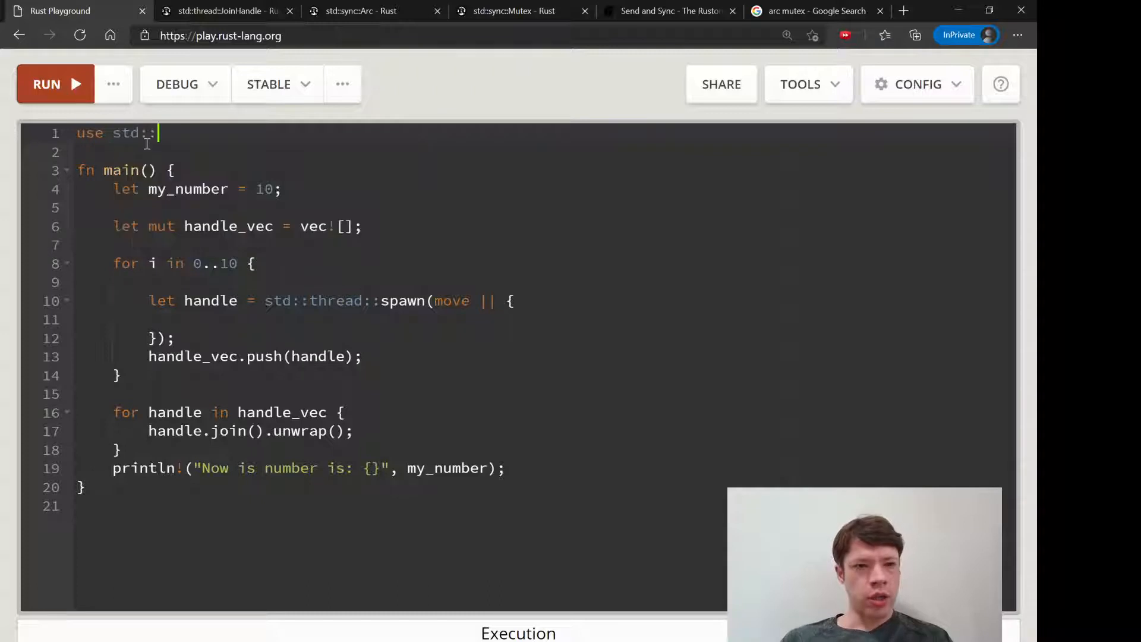
text(cell::RefCell;)
click(544, 152)
text(u)
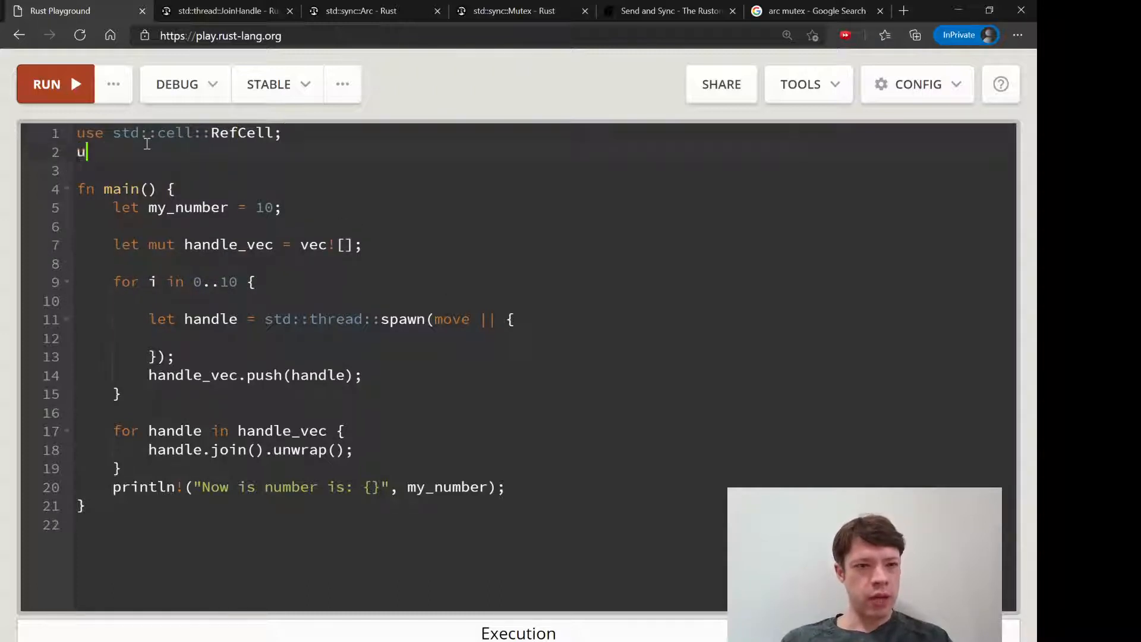
text(se std::rc::R)
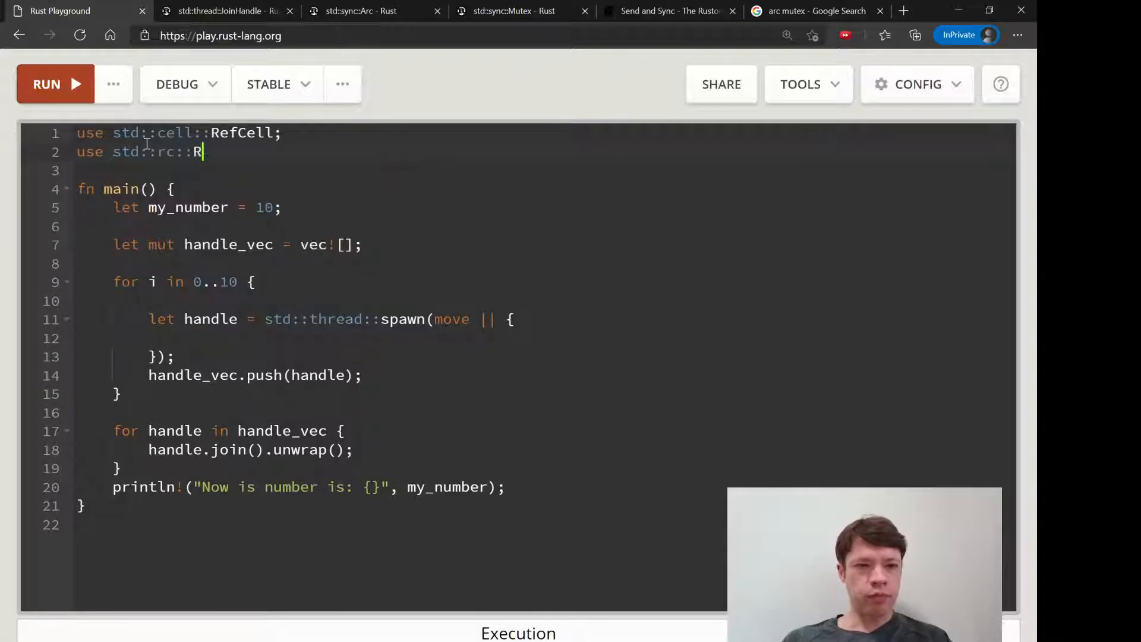
text(c;)
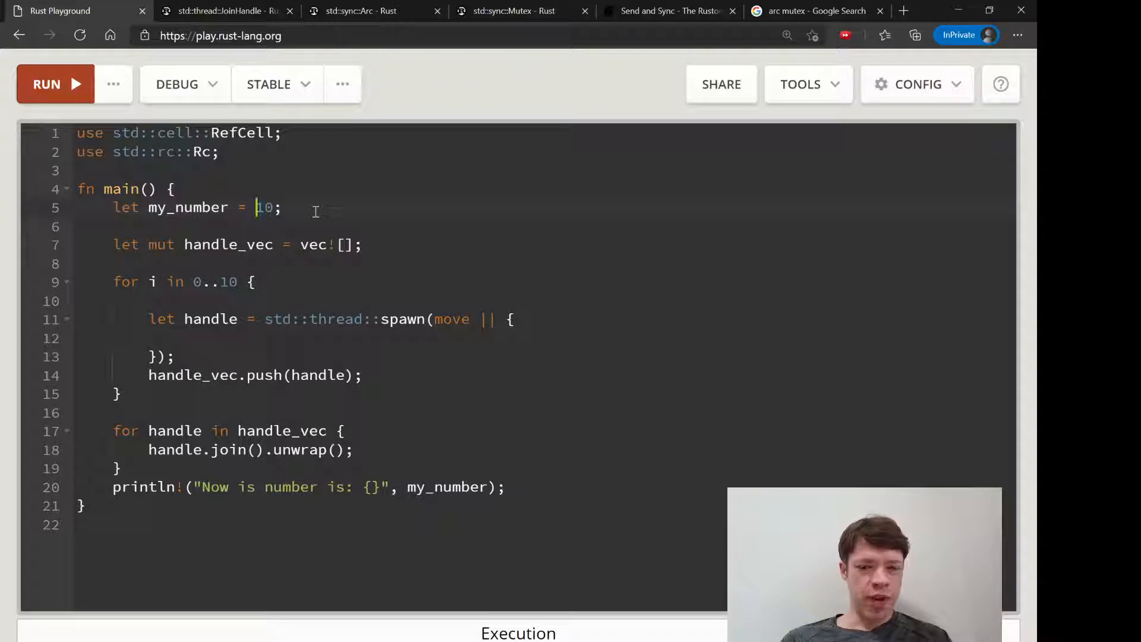
Change my_number's value to Rc::new(RefCell::new(10)).
text(RefCell)
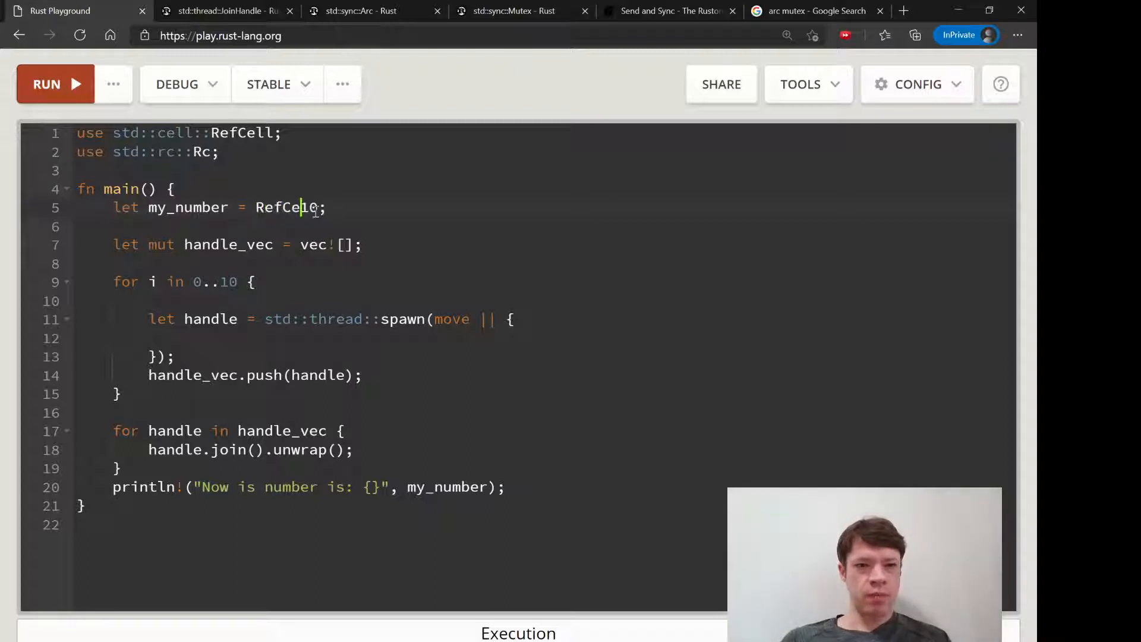
text(::new(10)
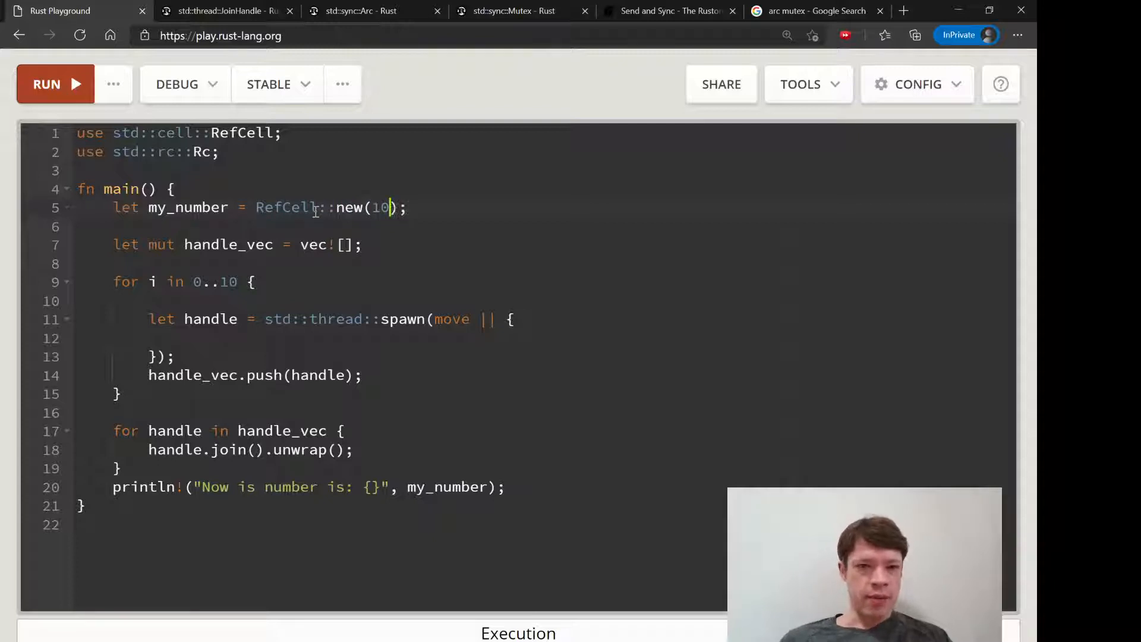
click(256, 207)
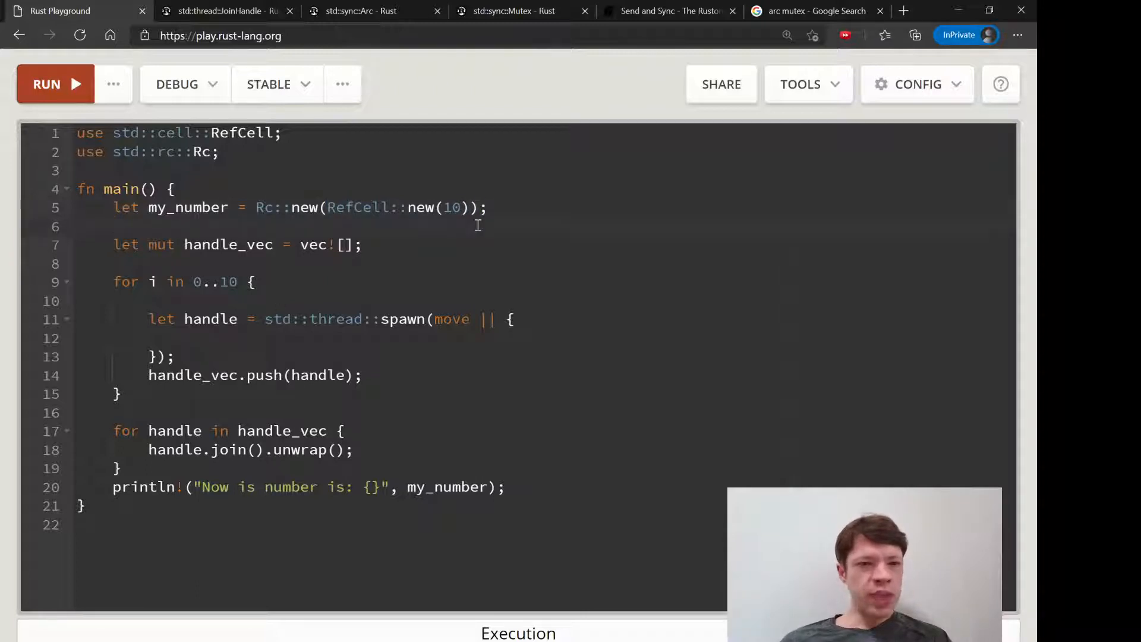
click(149, 300)
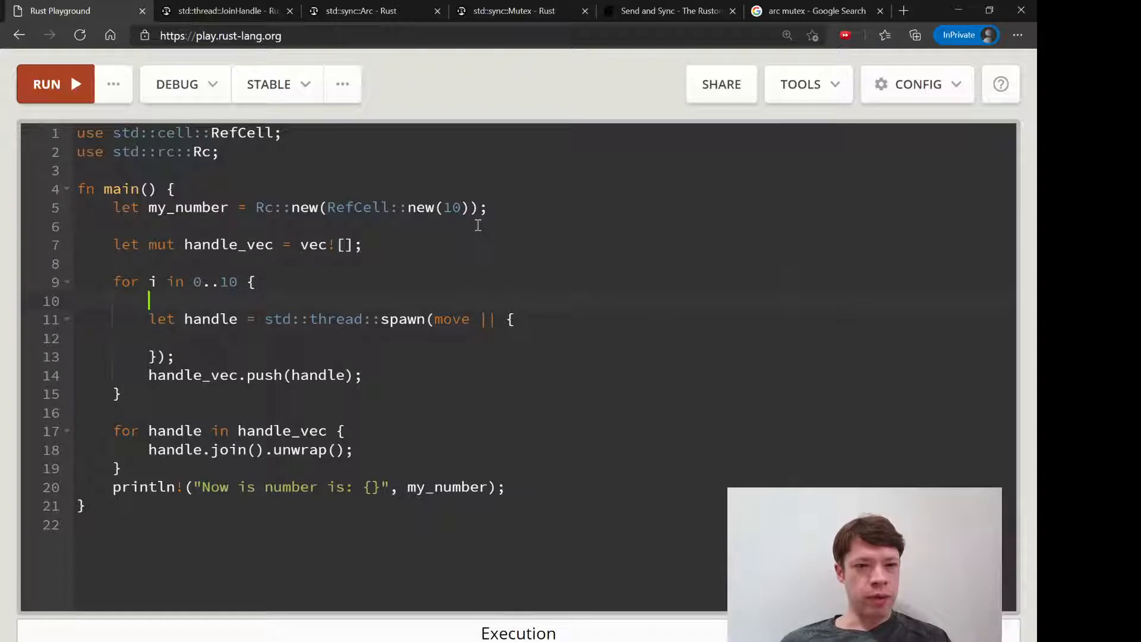
mouse_move(236, 261)
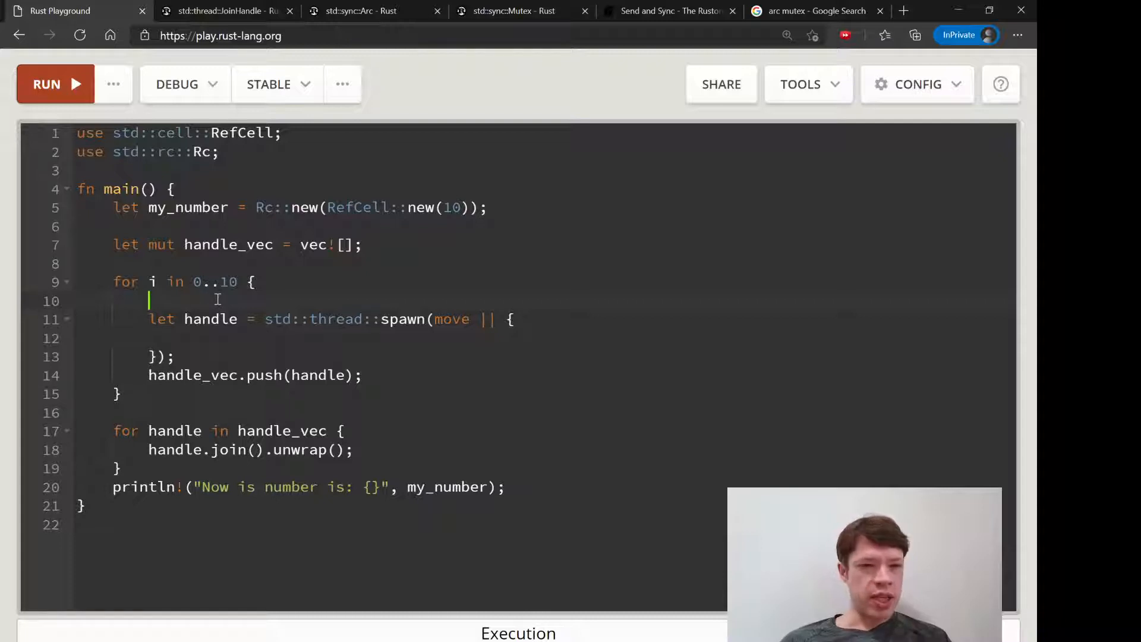
In the loop, clone my_number with let number_to_go_in = Rc::clone(&my_number).
text(_)
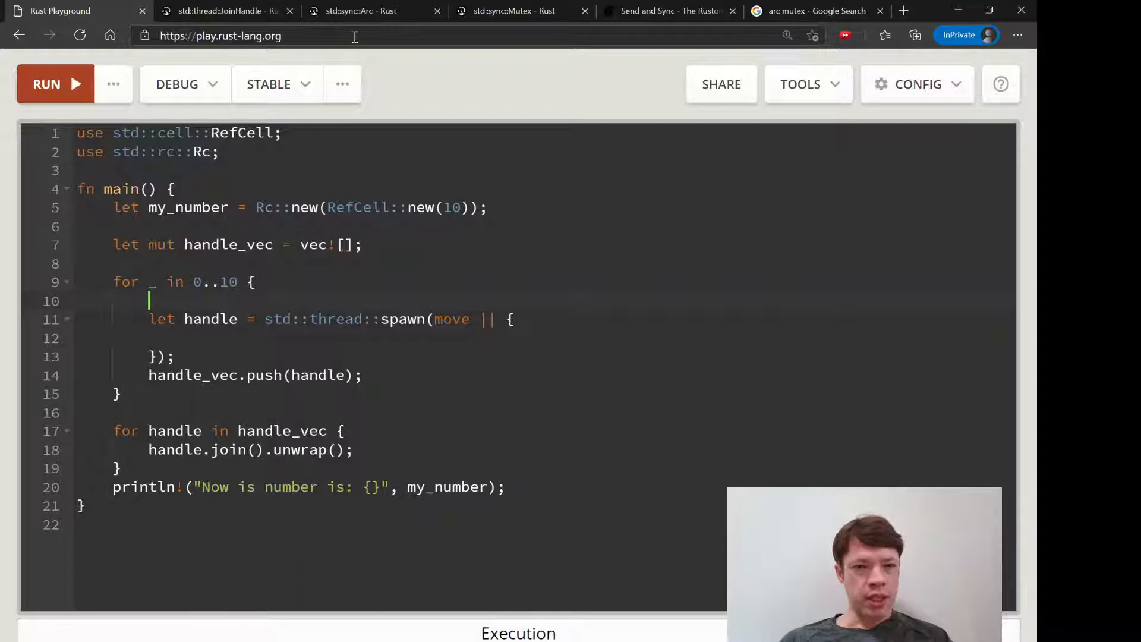
text(Rc::)
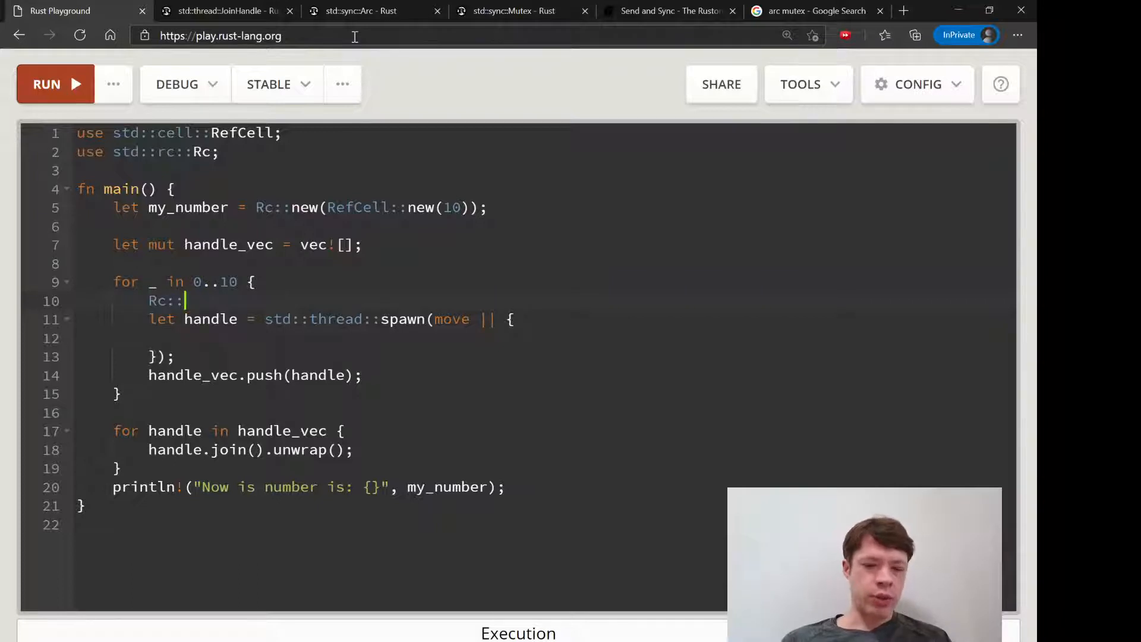
text(clone())
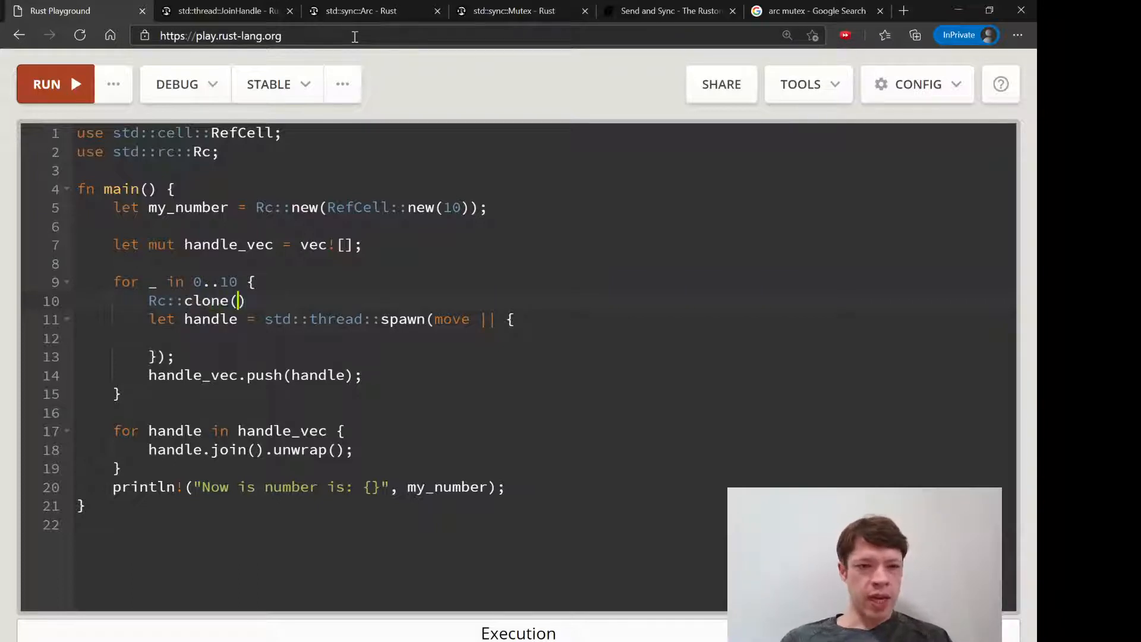
text(&mu)
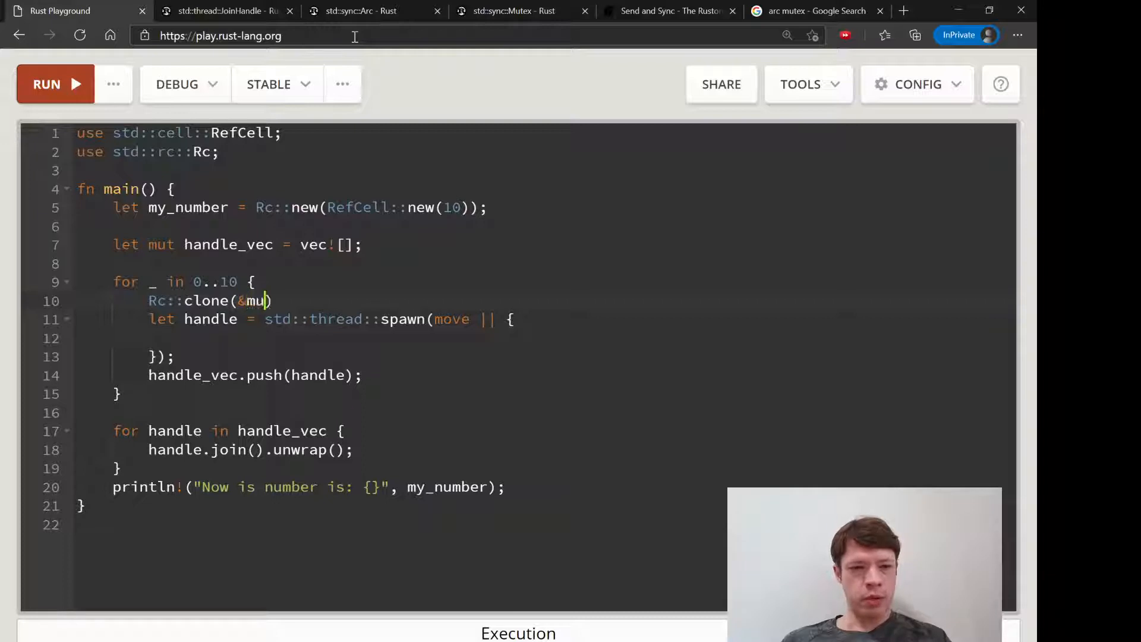
text(y_number)
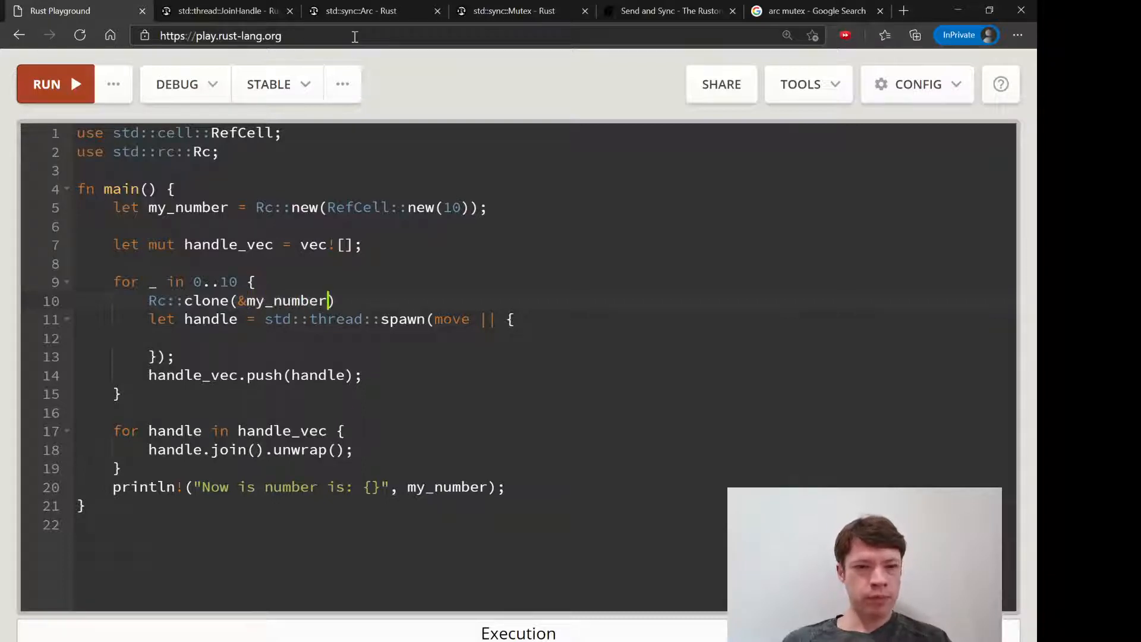
text(let)
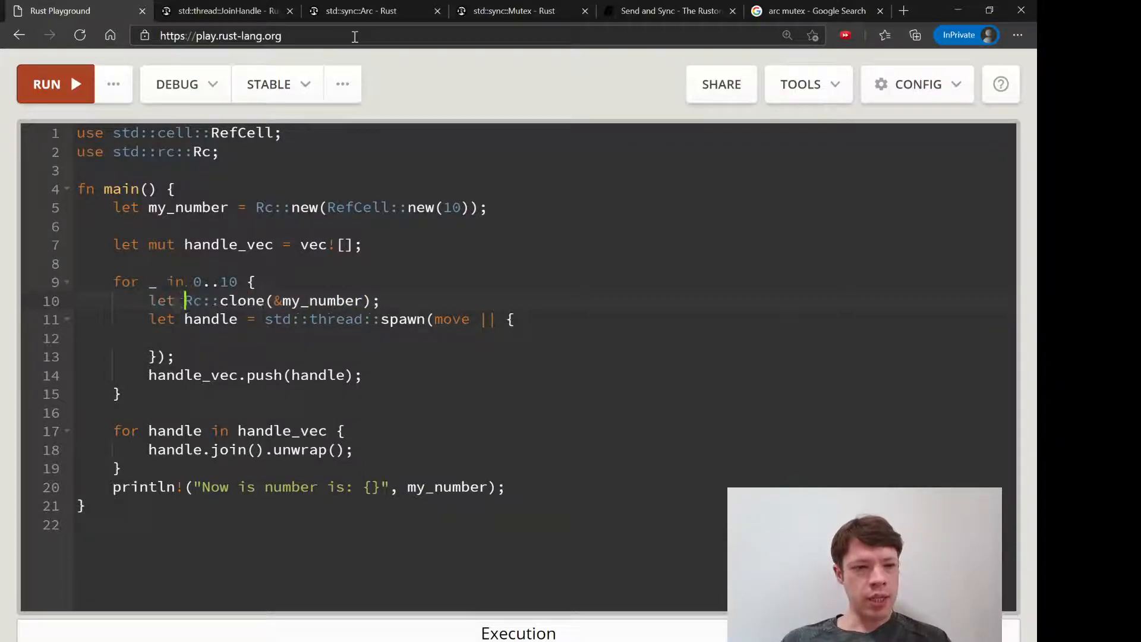
text(number_to_go_in =)
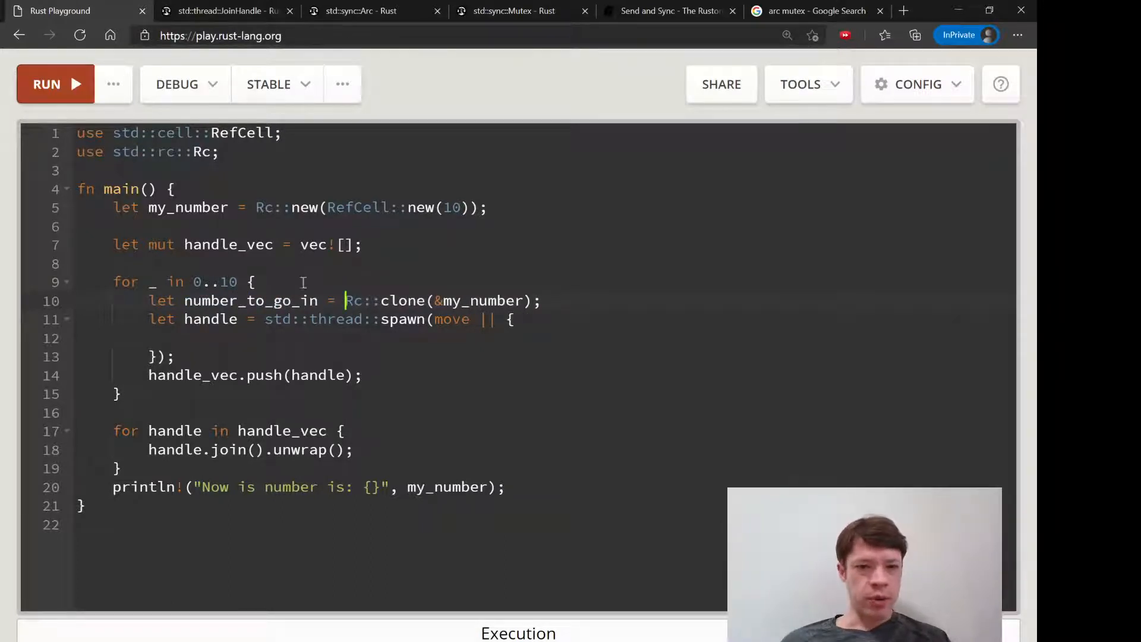
Inside the spawned closure, add 10 with *number_to_go_in.borrow_mut += 10;.
click(78, 337)
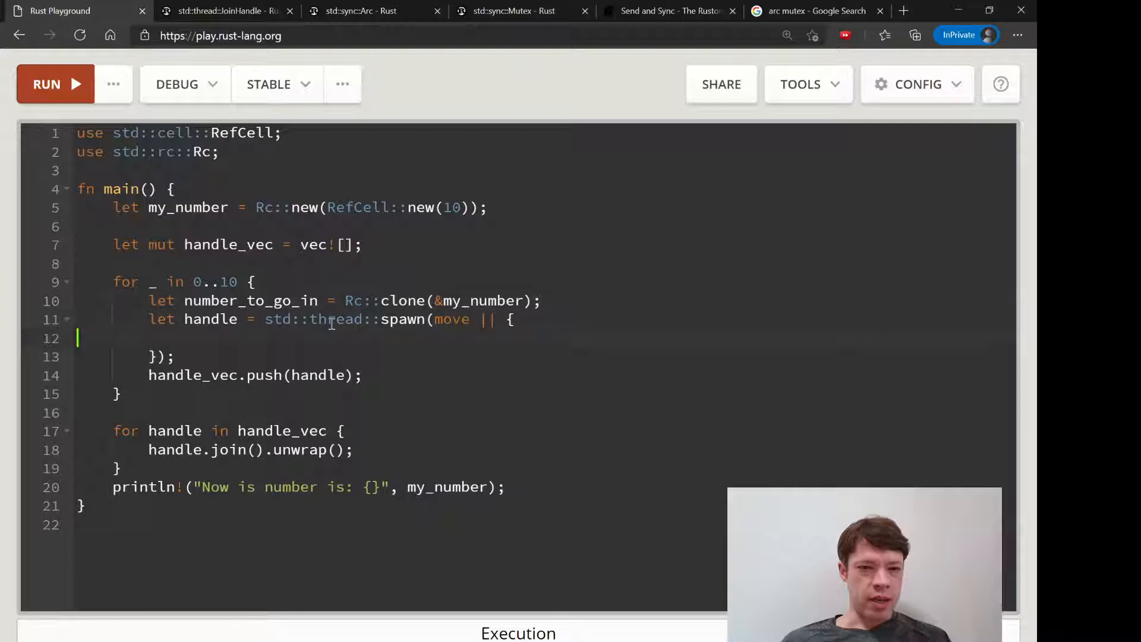
text(n)
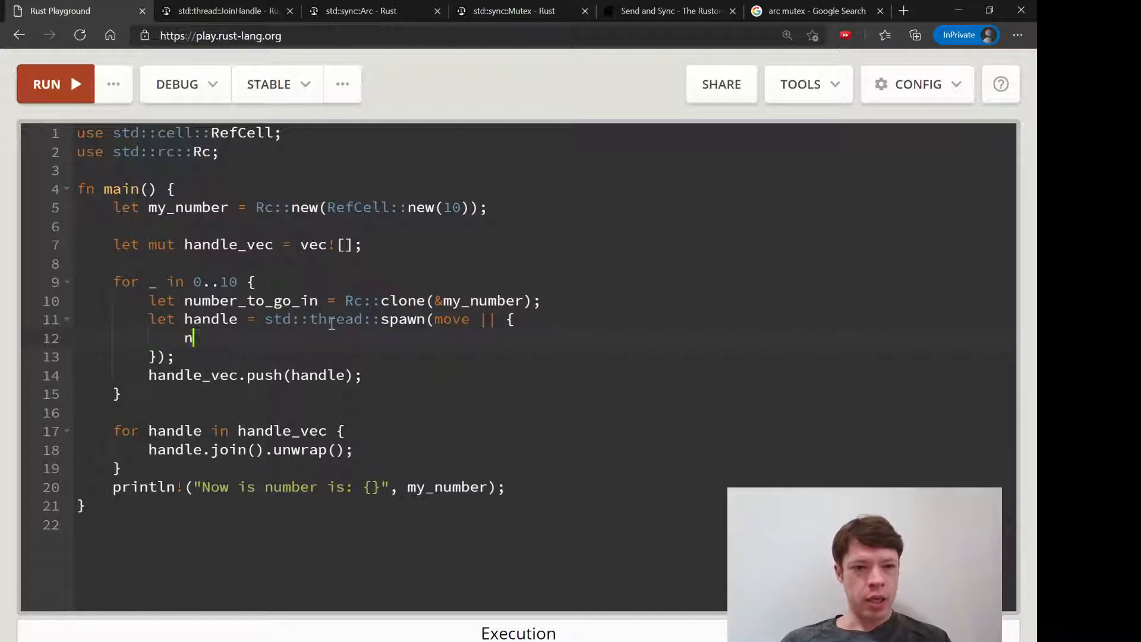
text(umber_to)
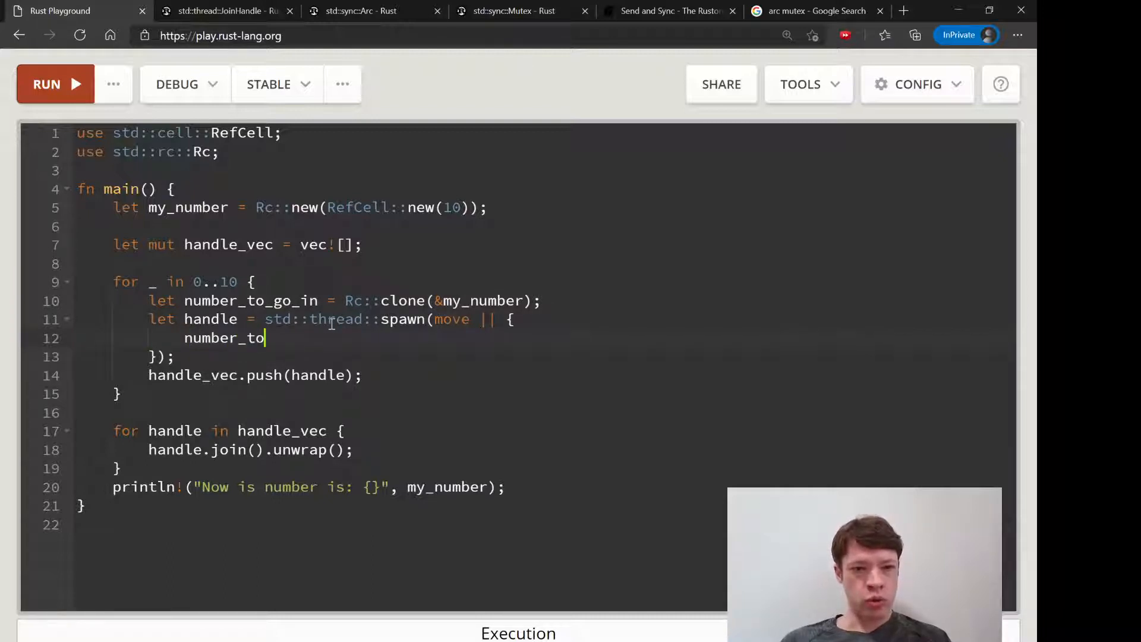
text(_go_in.)
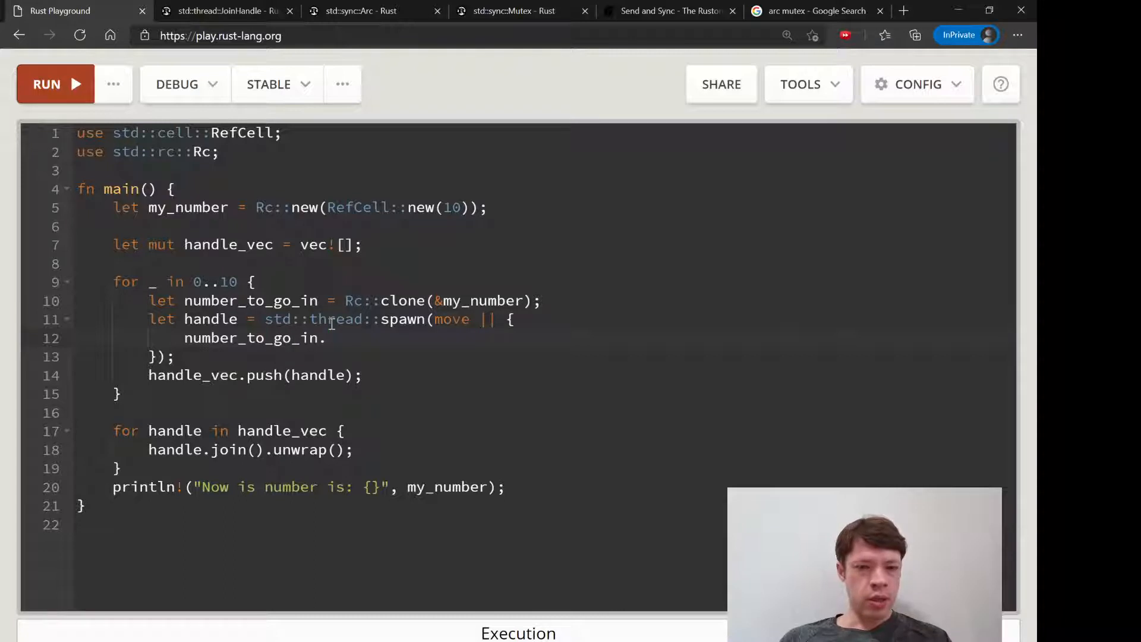
text(borrow_mut)
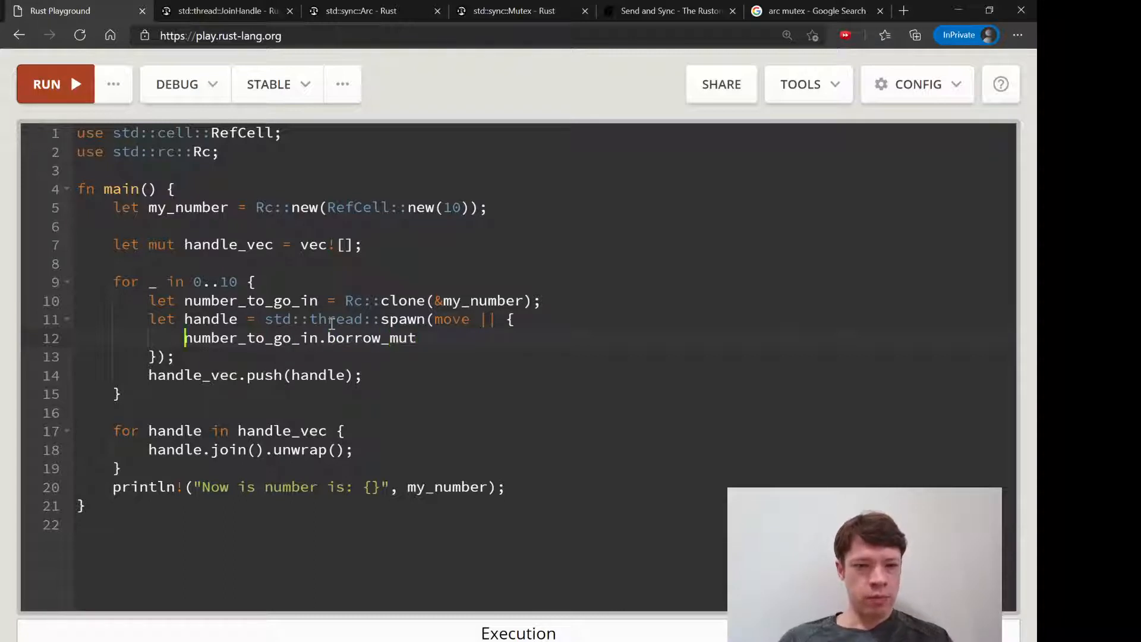
text(*)
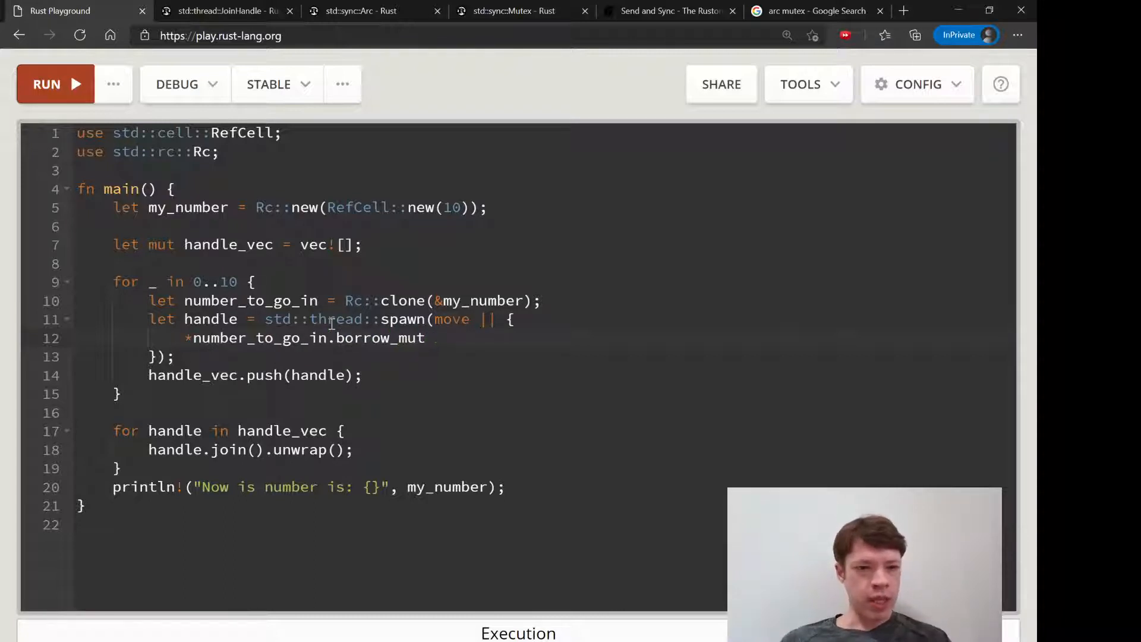
click(434, 338)
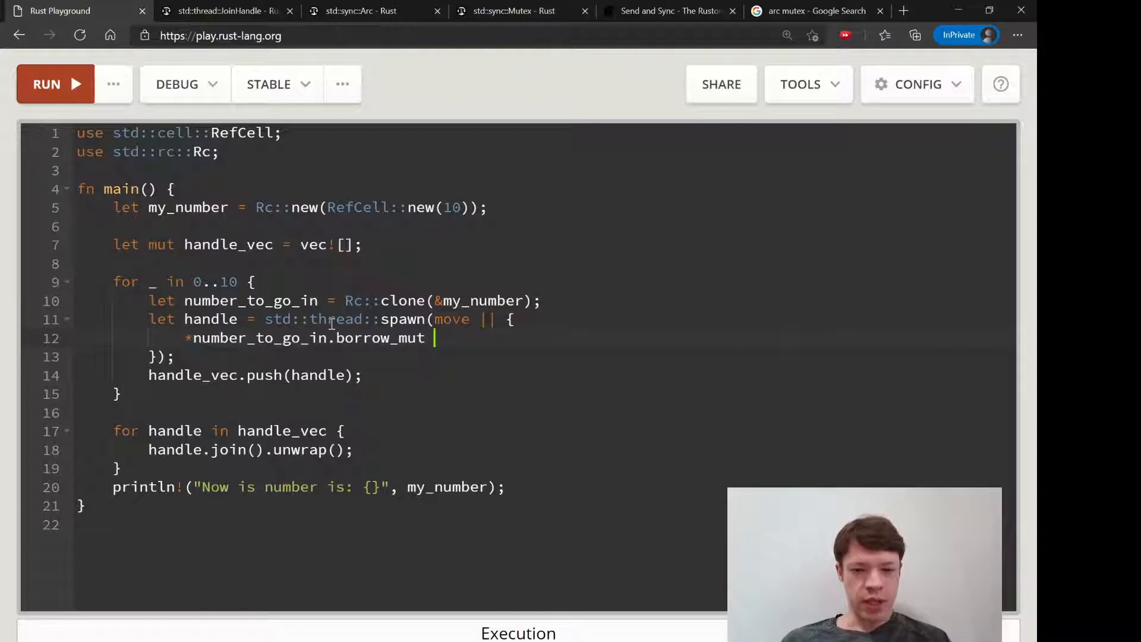
text(+= 10;)
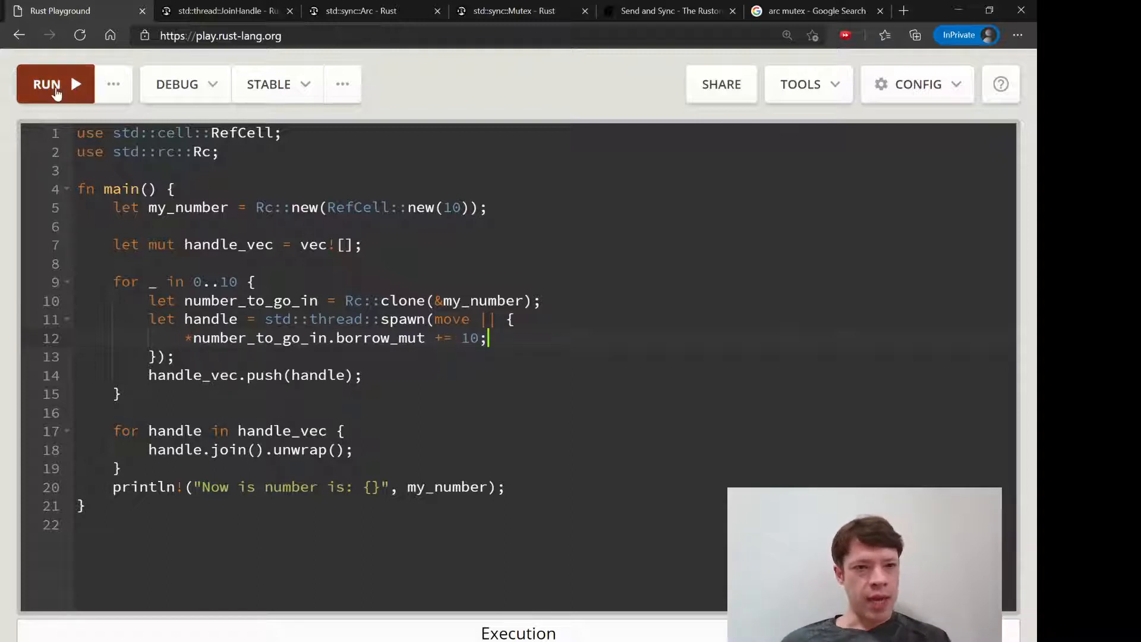
Run the program, review the compile errors, and remove the final println line.
click(55, 84)
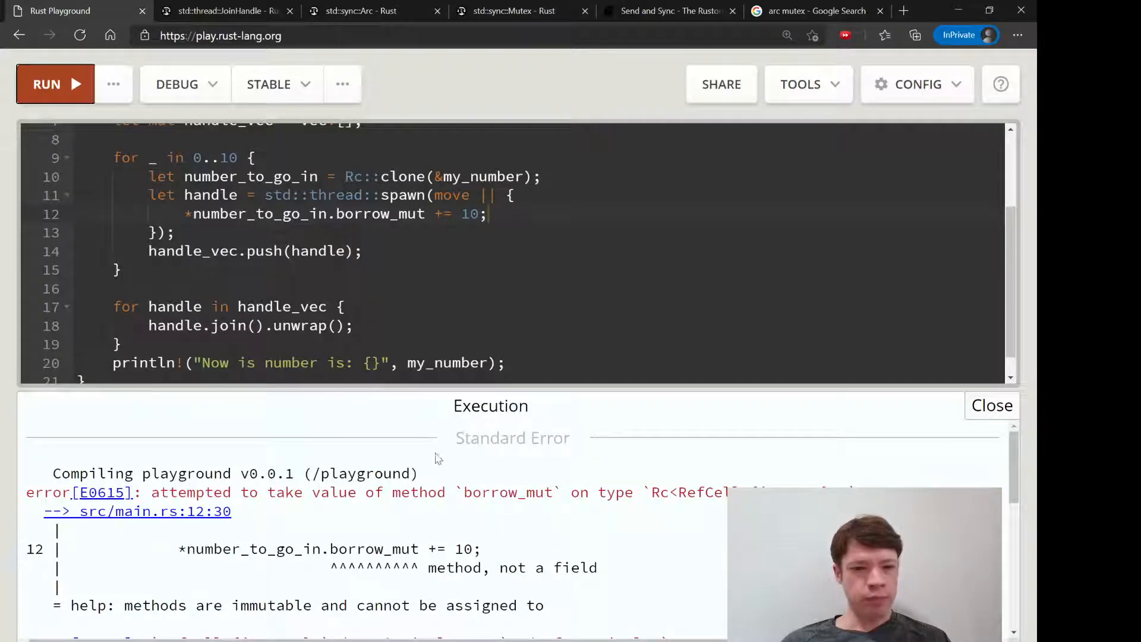
scroll(down, 3)
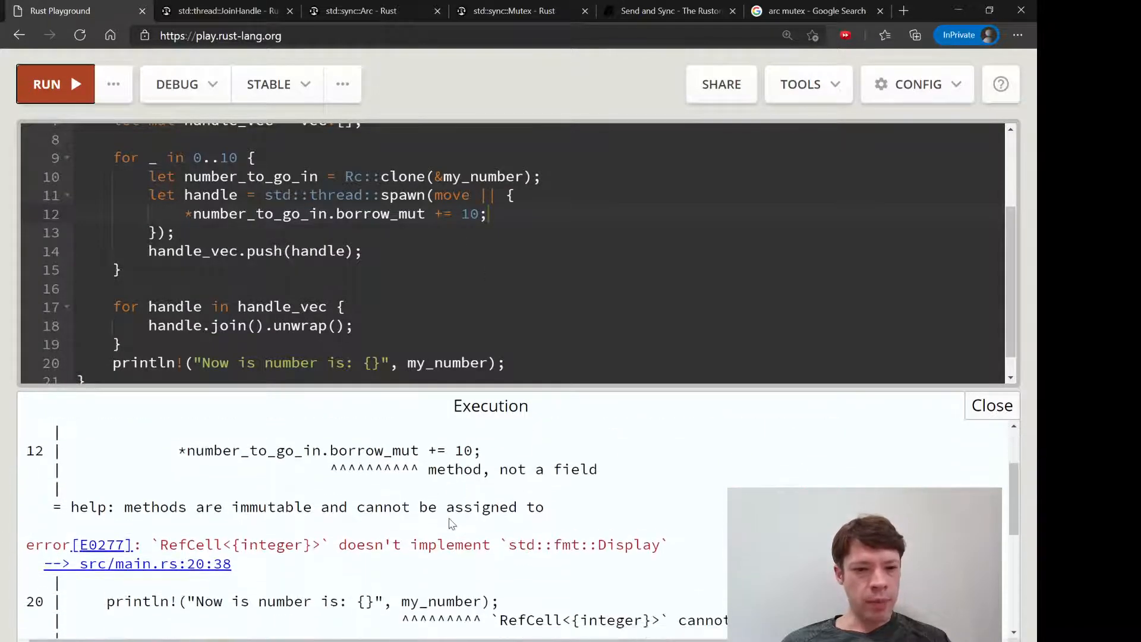
scroll(up, 3)
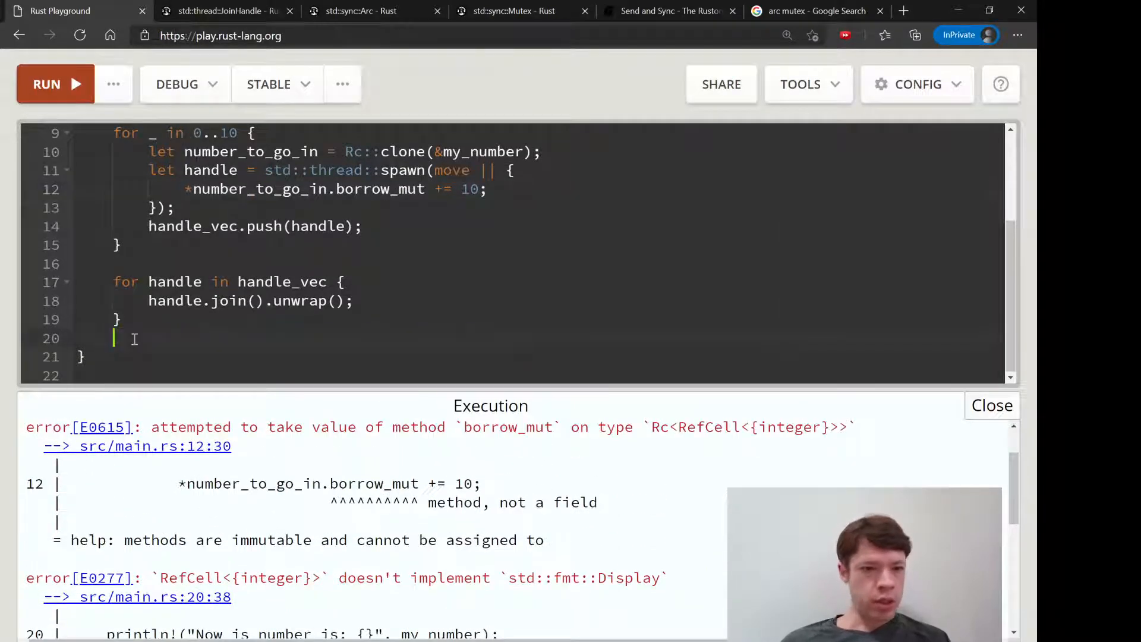
click(47, 84)
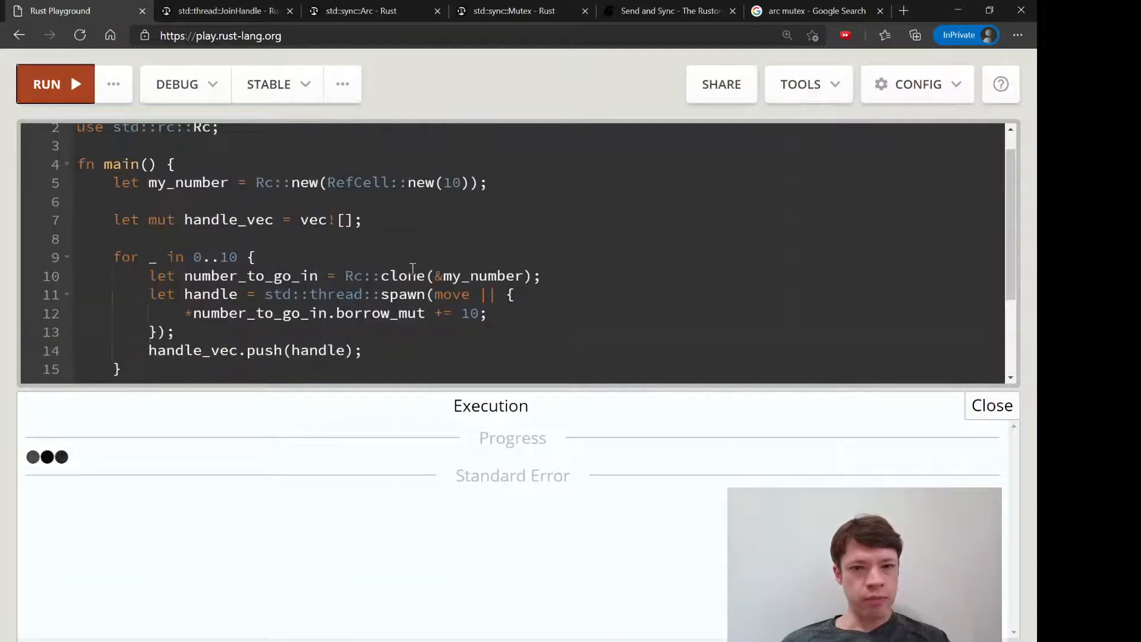
click(47, 84)
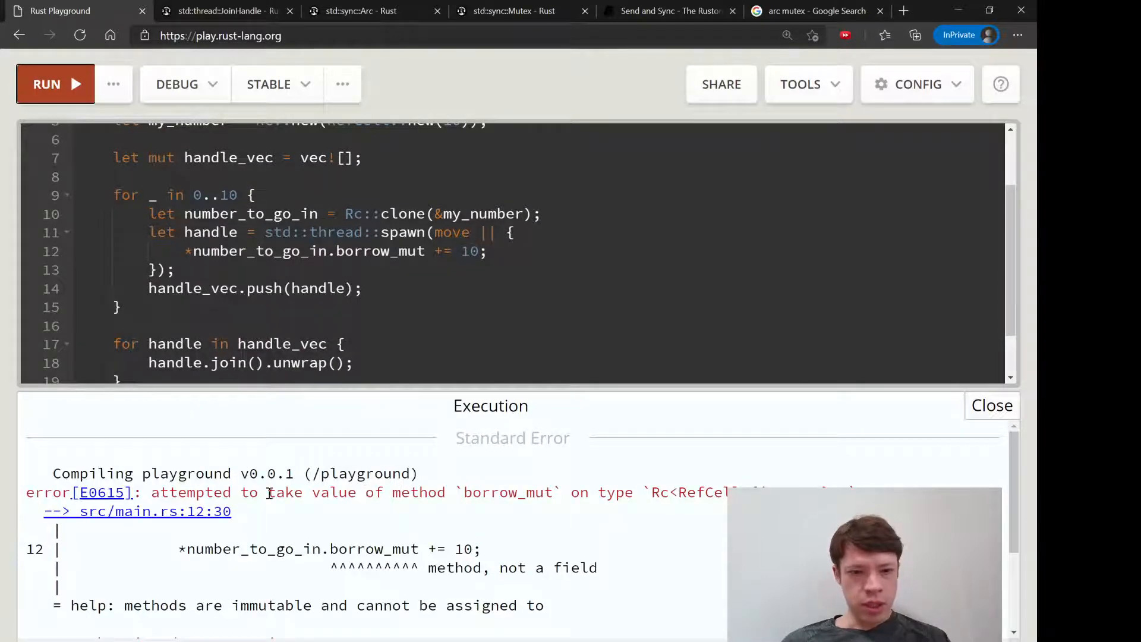
scroll(down, 3)
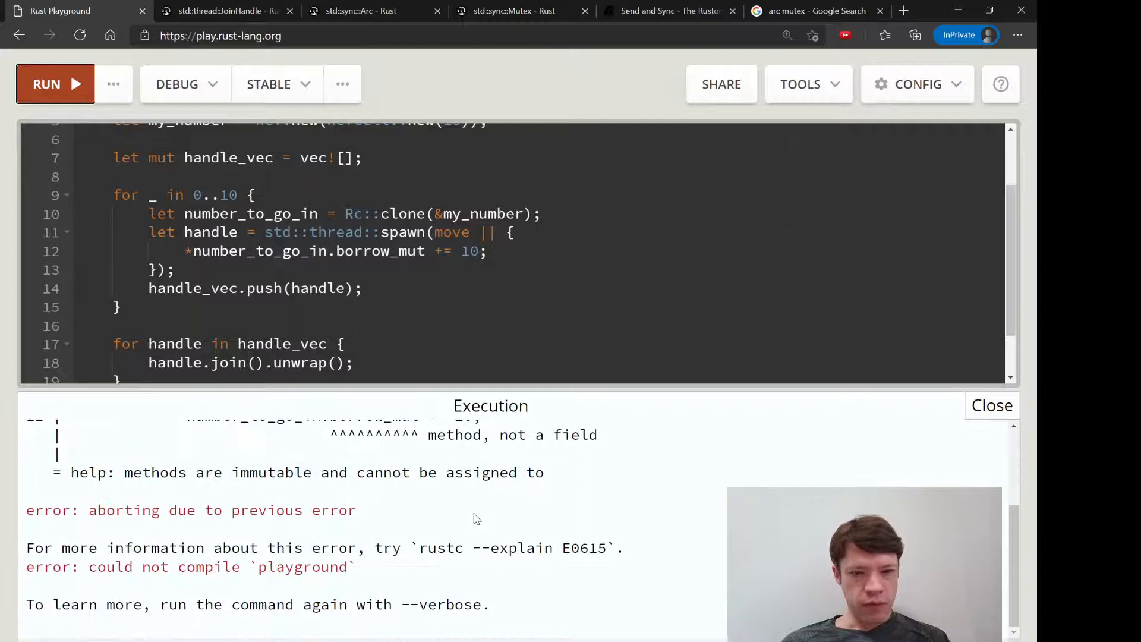
scroll(up, 3)
text(())
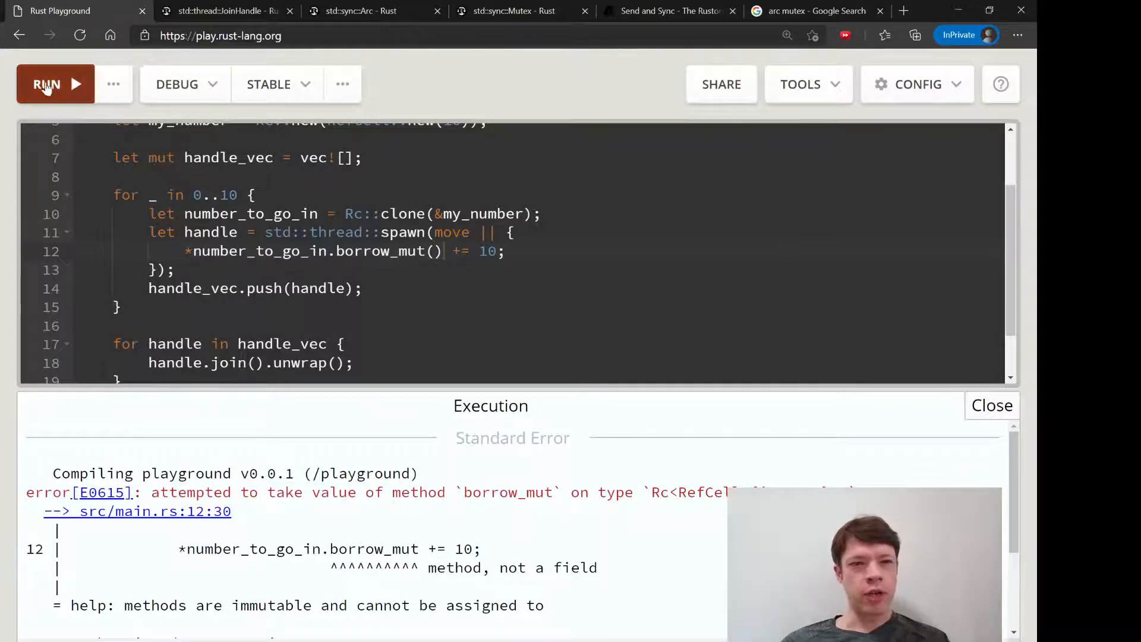
Add () to borrow_mut and rerun, showing Rc<RefCell<i32>> cannot be sent between threads.
click(47, 84)
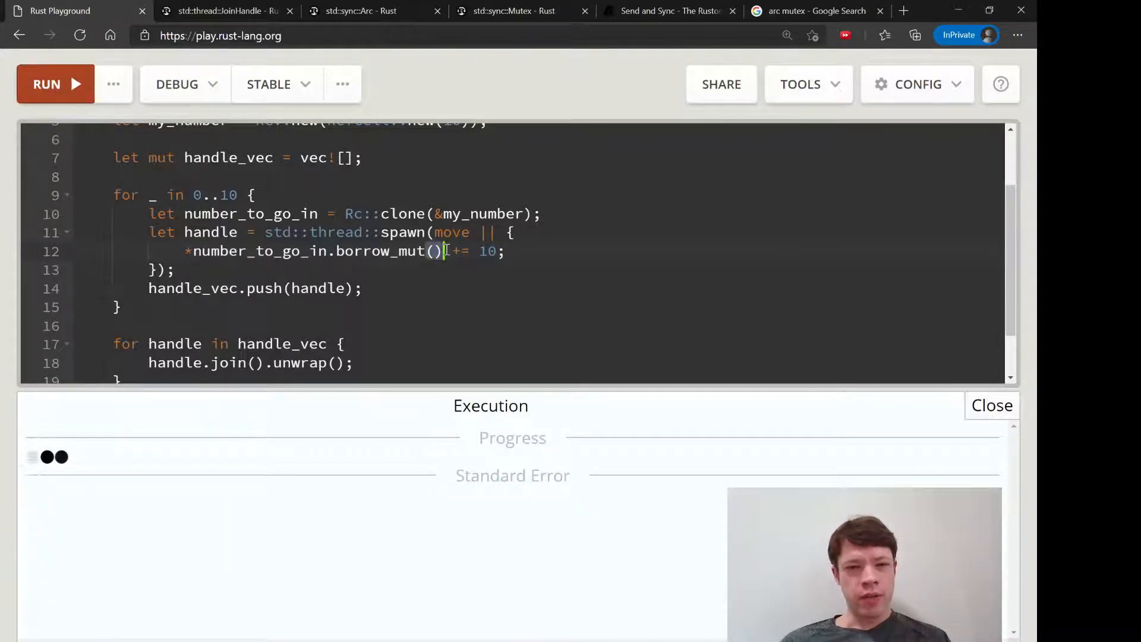
click(55, 84)
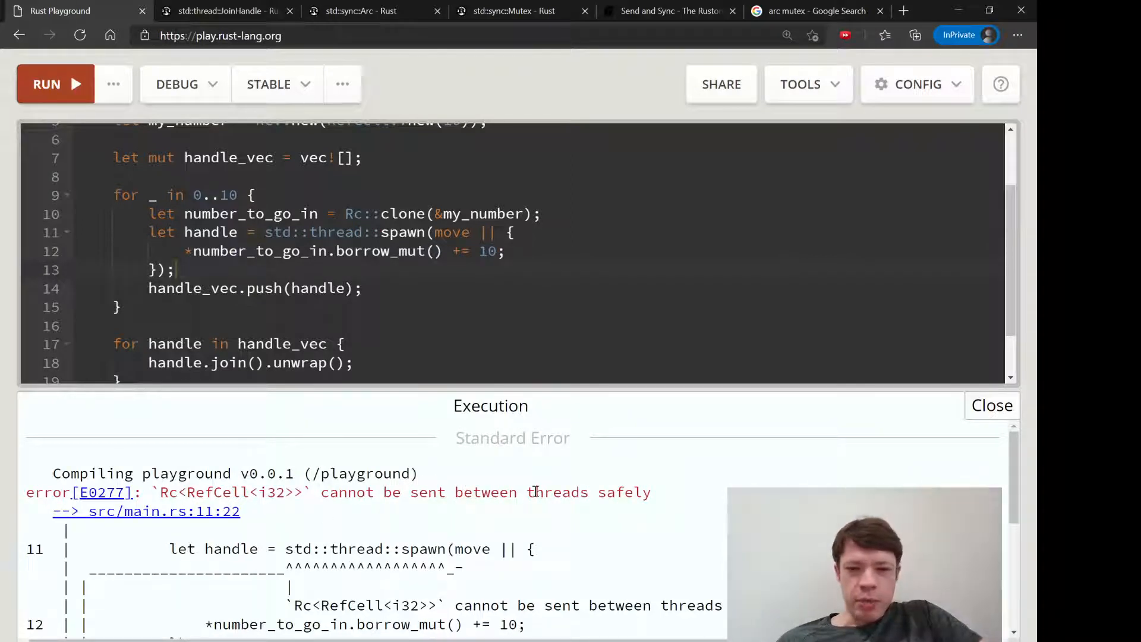
scroll(down, 3)
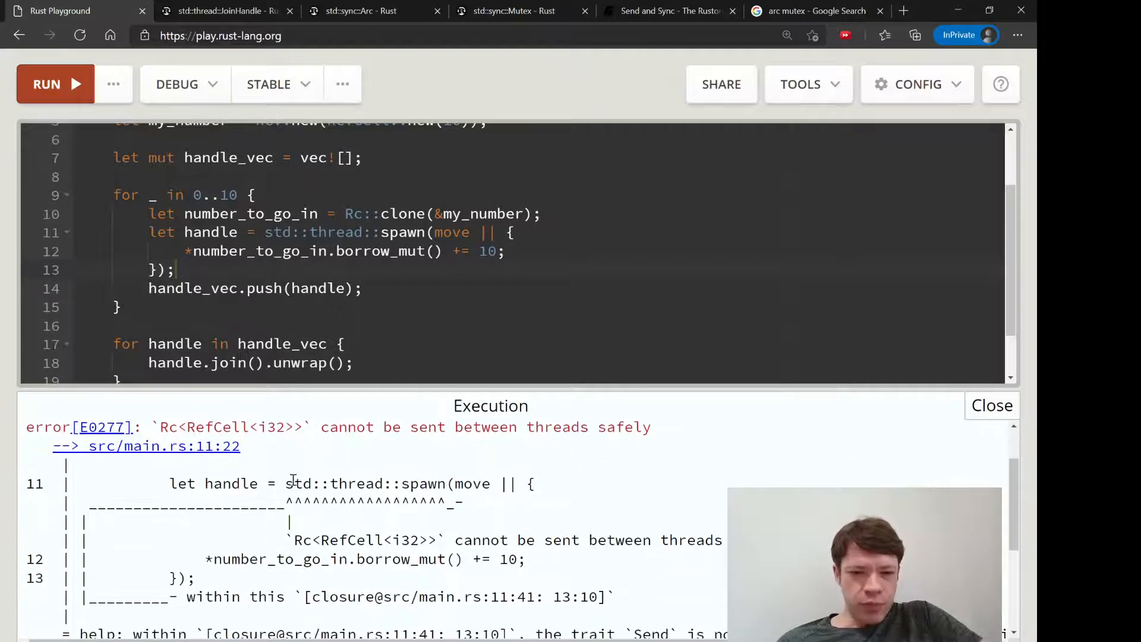
scroll(down, 3)
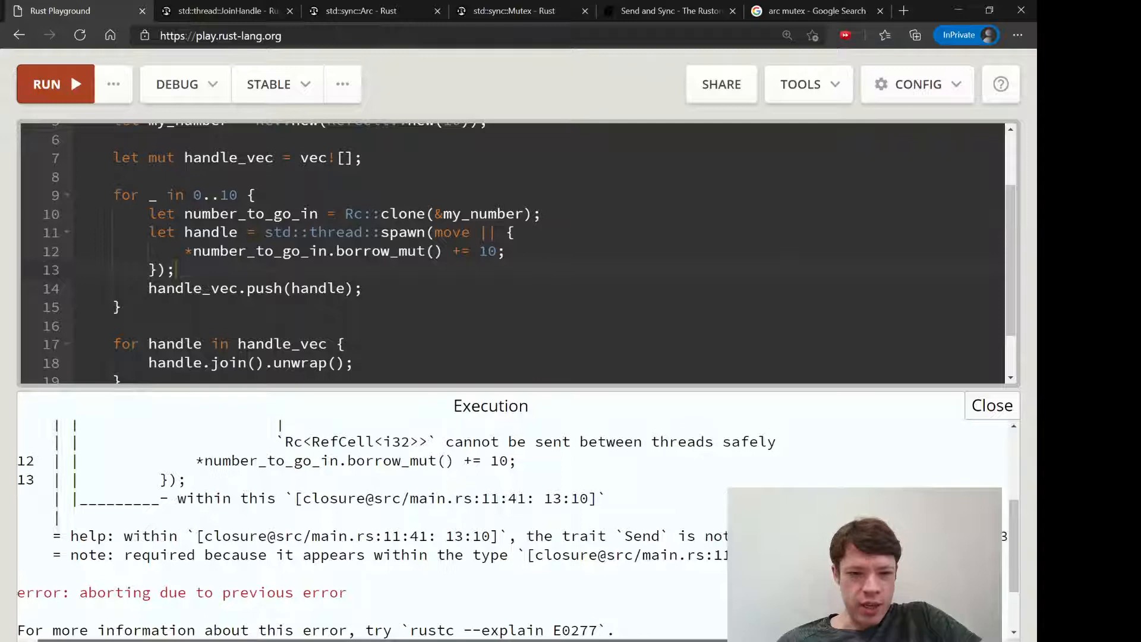
double_click(606, 536)
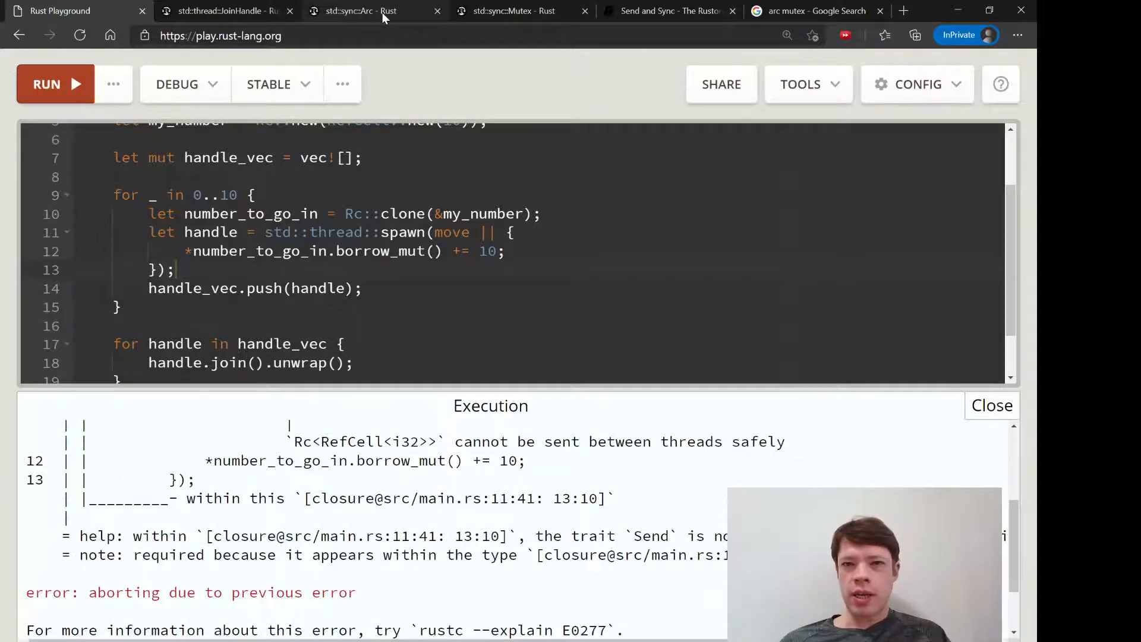
Search the docs for 'rc', open std::rc::Rc, and scroll to its !Send and !Sync implementations.
click(357, 10)
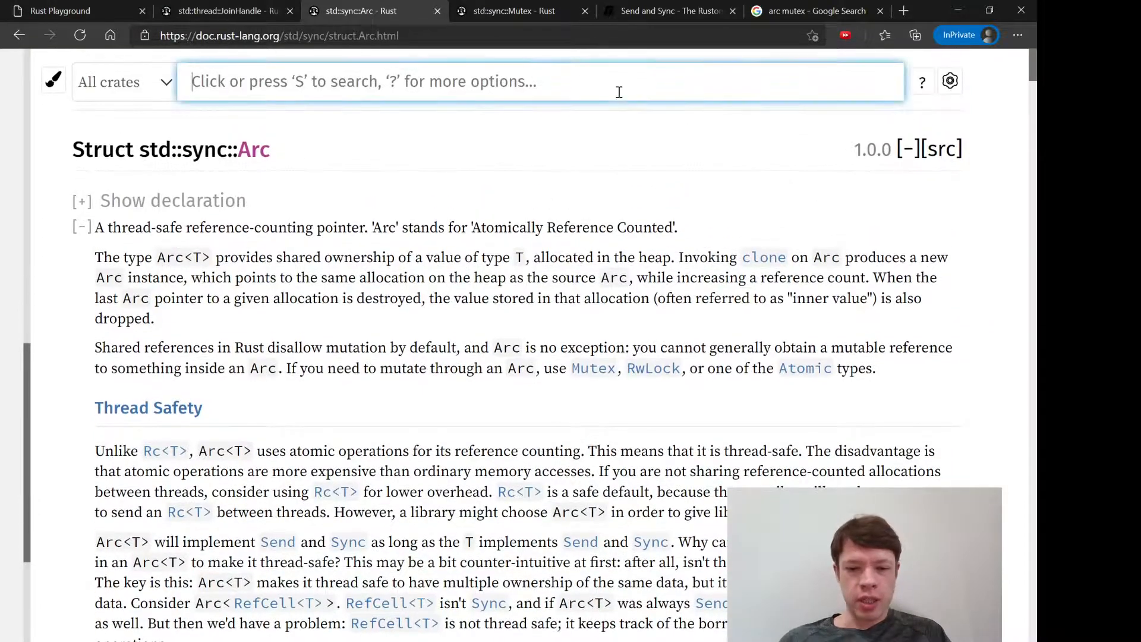
text(rc)
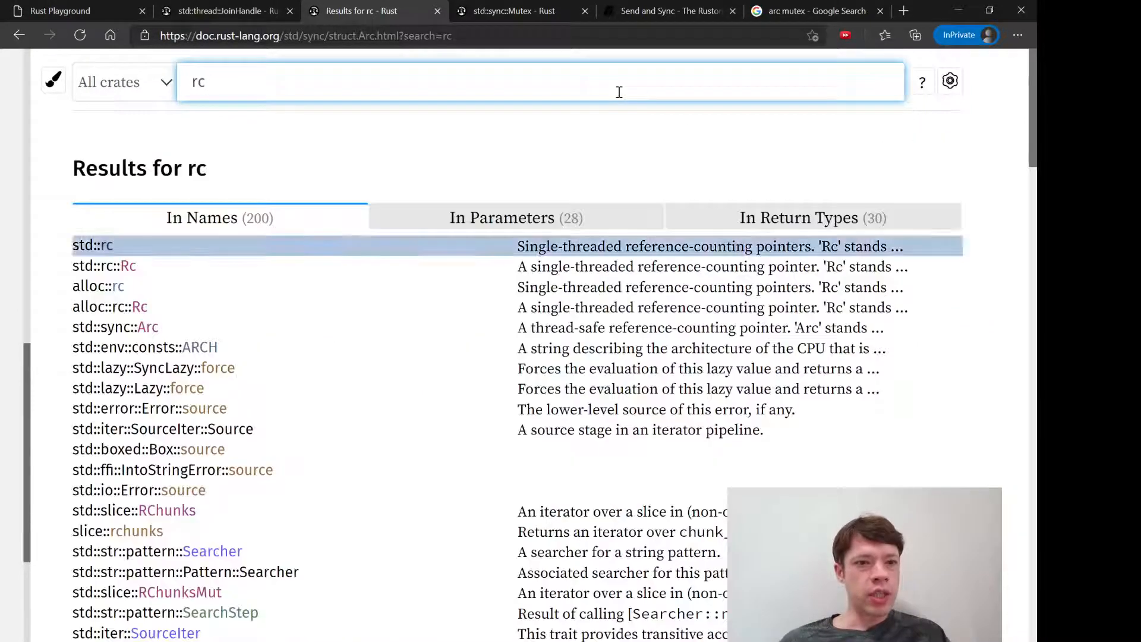
click(103, 265)
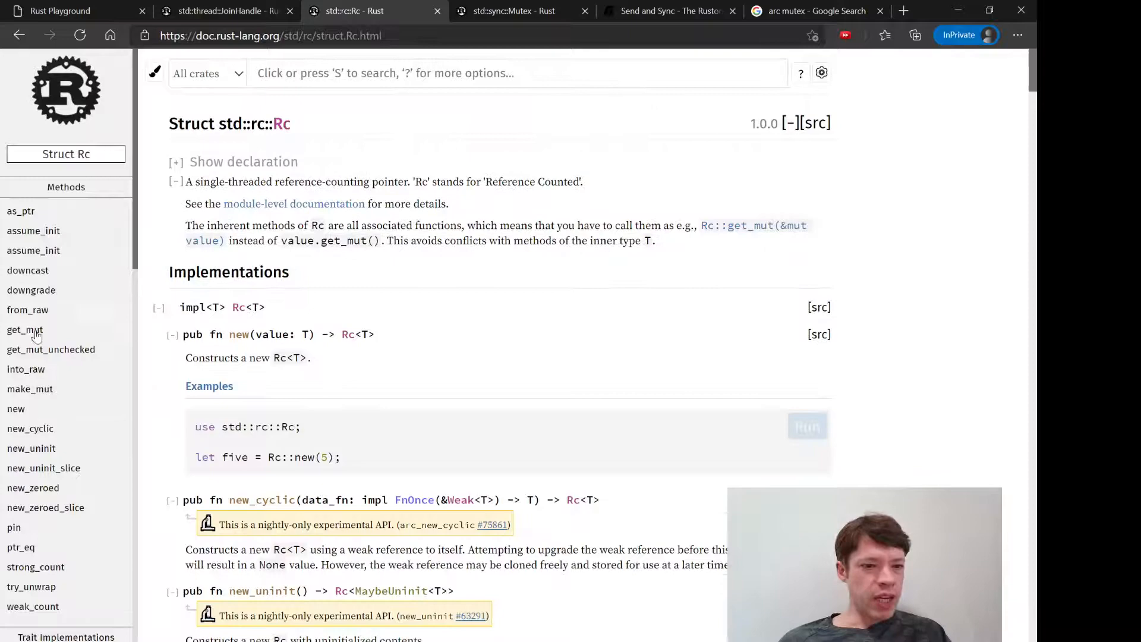
scroll(down, 3)
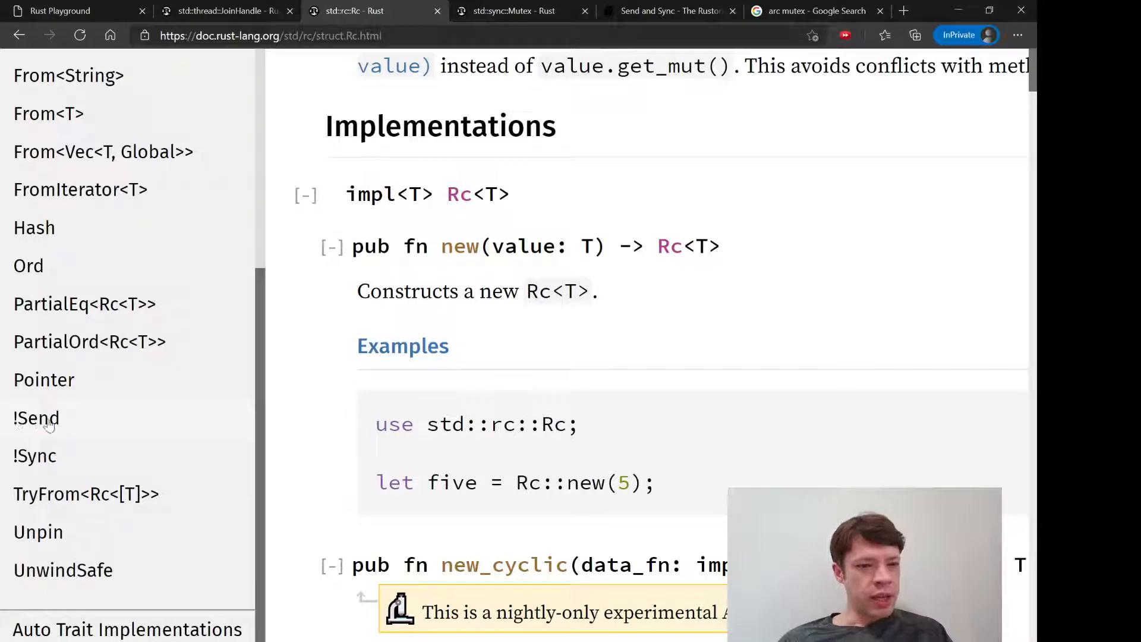
mouse_move(40, 463)
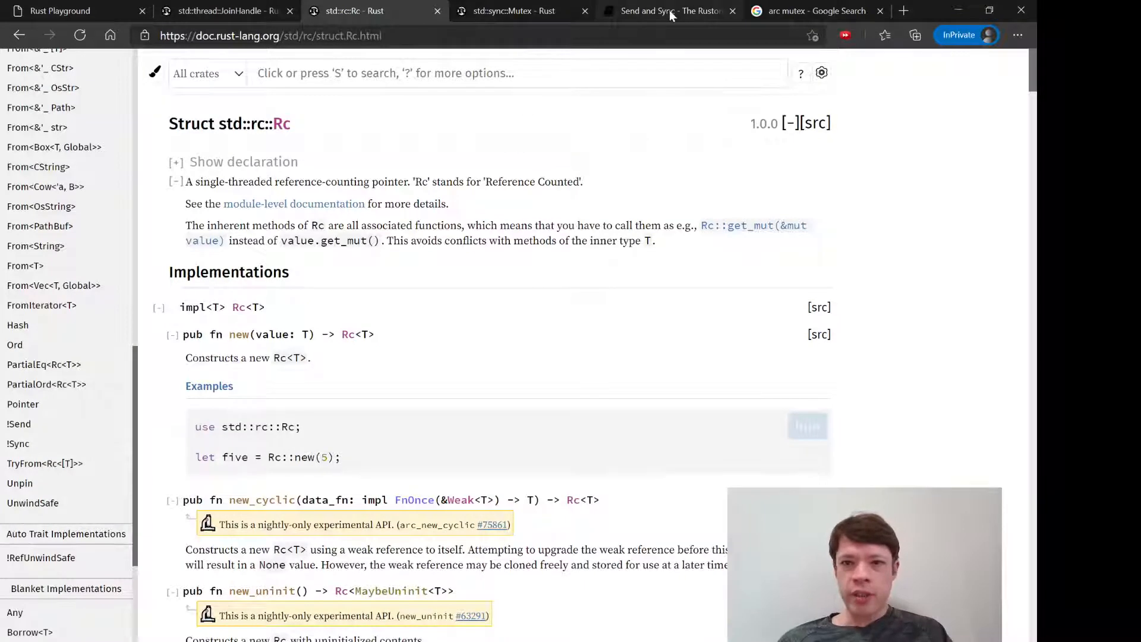
click(655, 10)
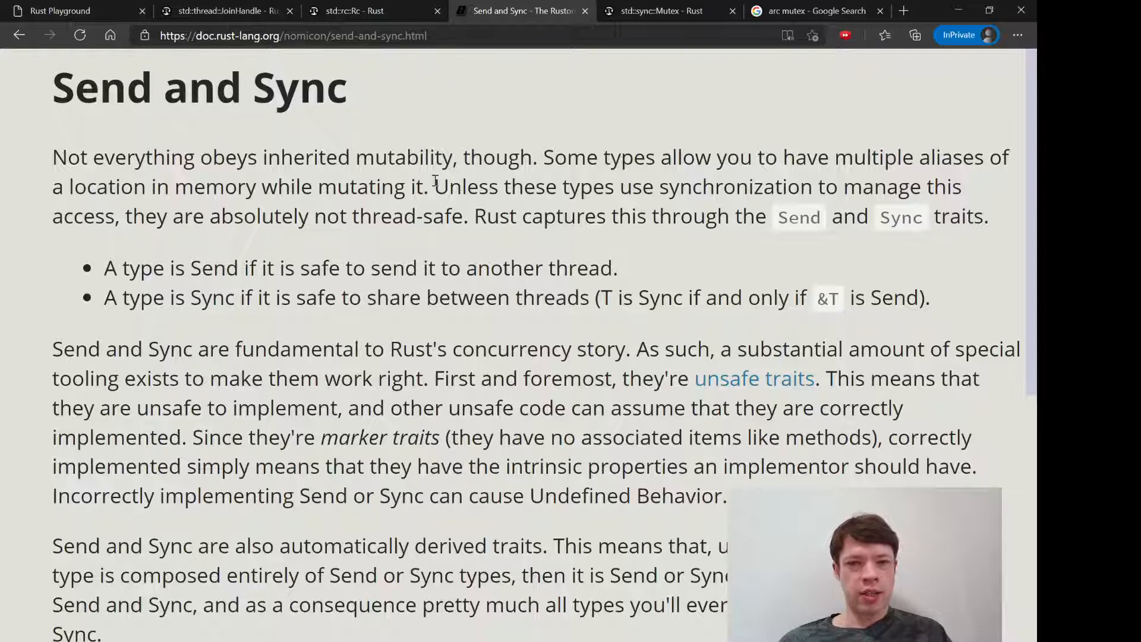
Read the Rustonomicon's Send and Sync chapter, then go back to the Rc docs tab.
scroll(up, 3)
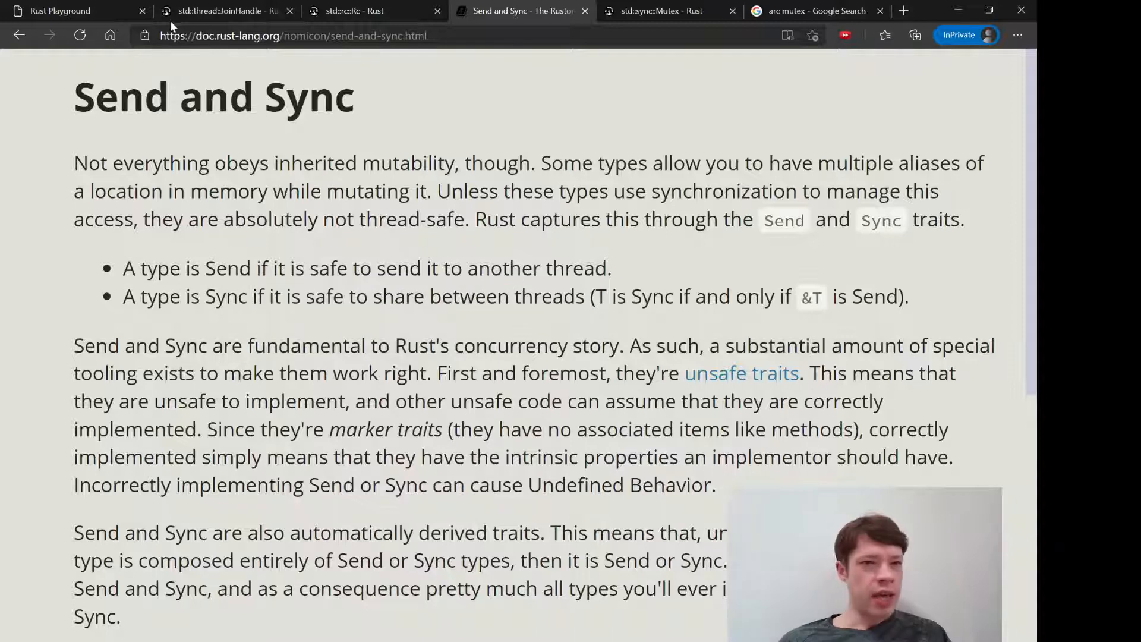
click(218, 10)
text(ref)
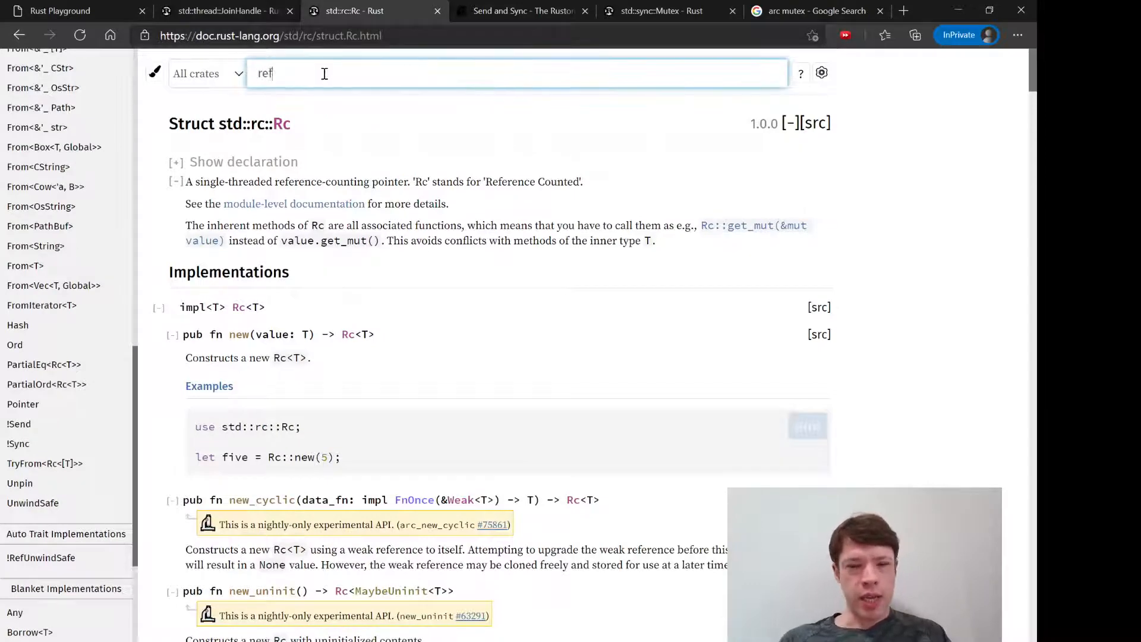
Open the std::cell::RefCell docs, then search 'arc' and read std::sync::Arc's thread-safety section.
text(cell)
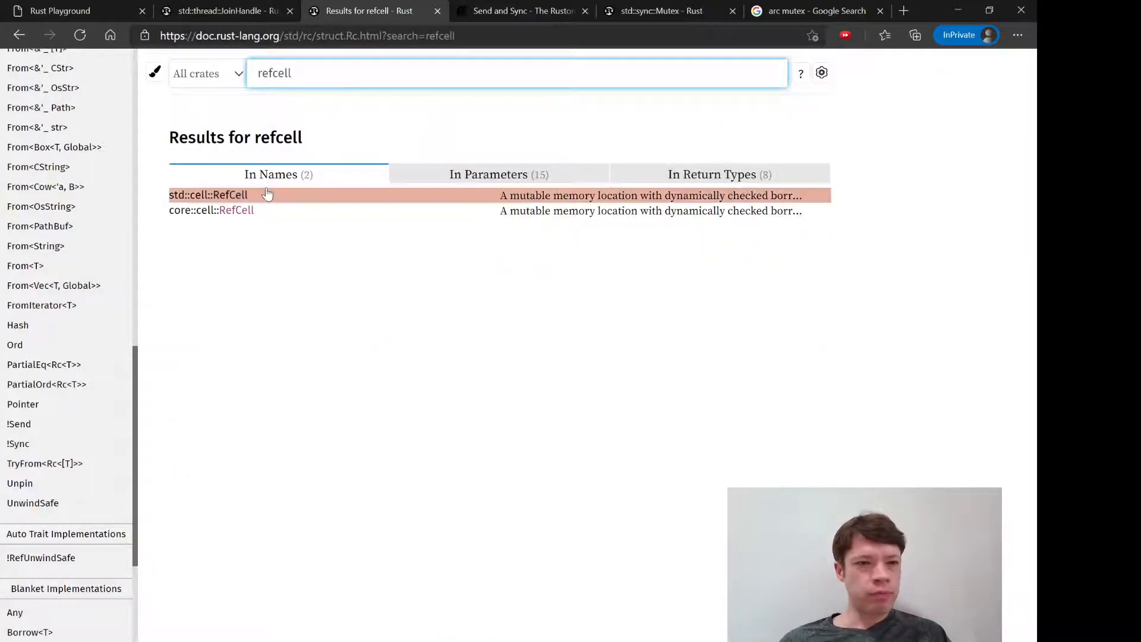
click(208, 195)
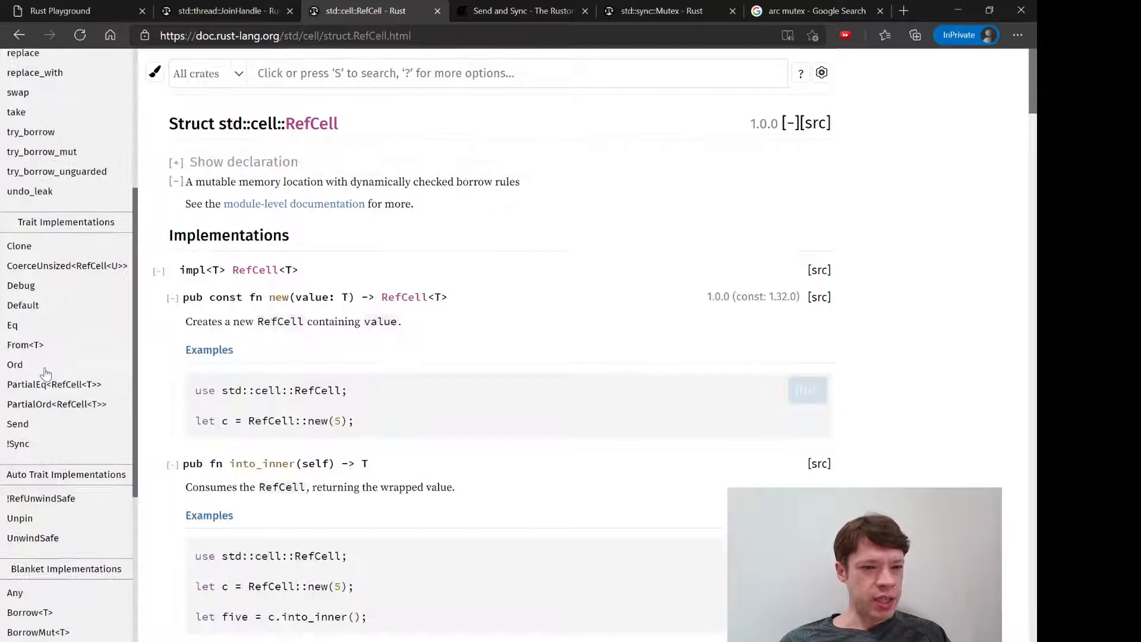
mouse_move(40, 443)
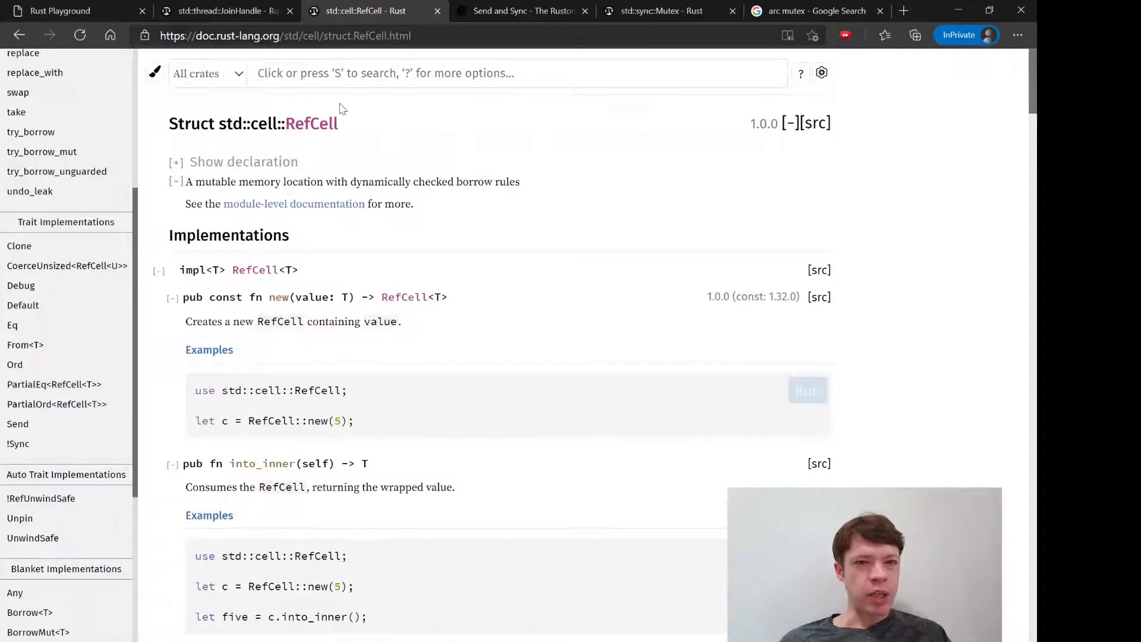
text(arc)
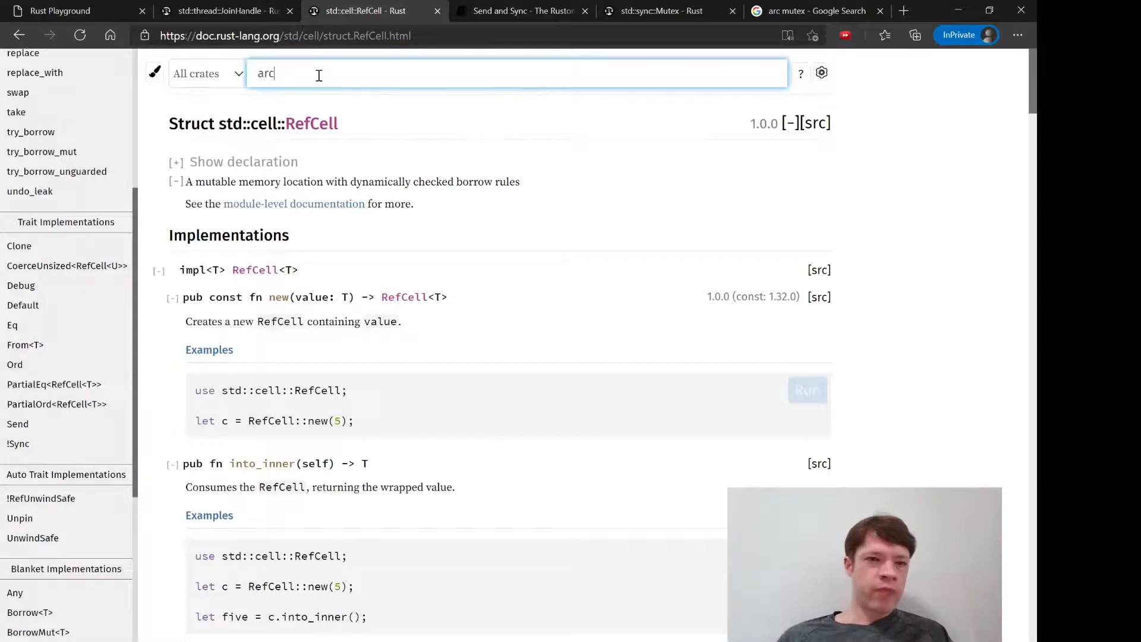
key(Return)
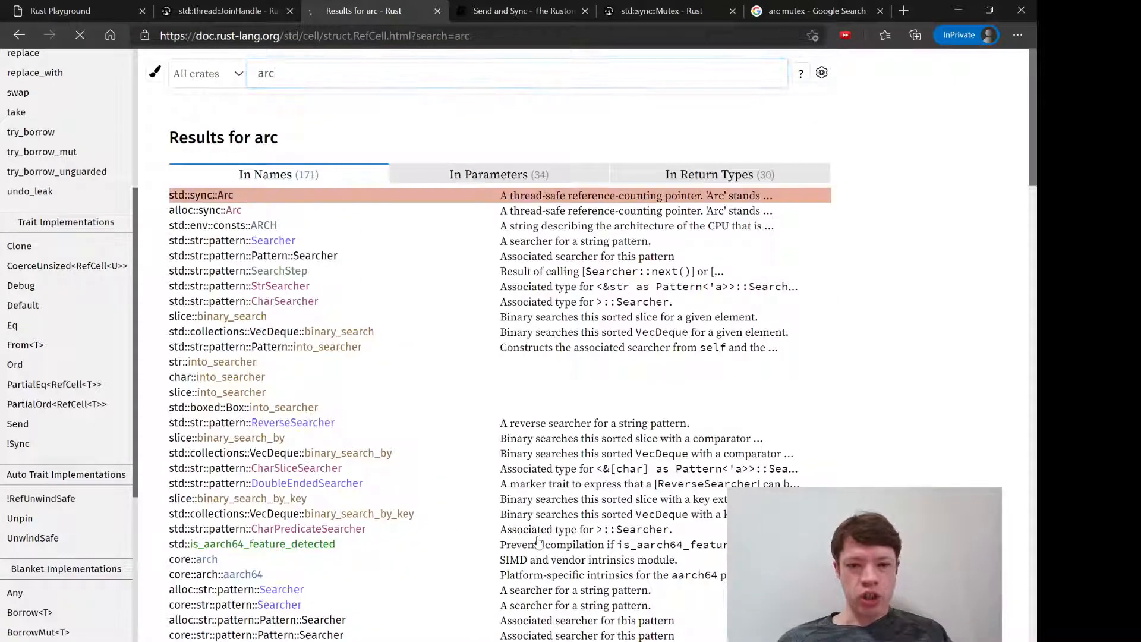
click(200, 194)
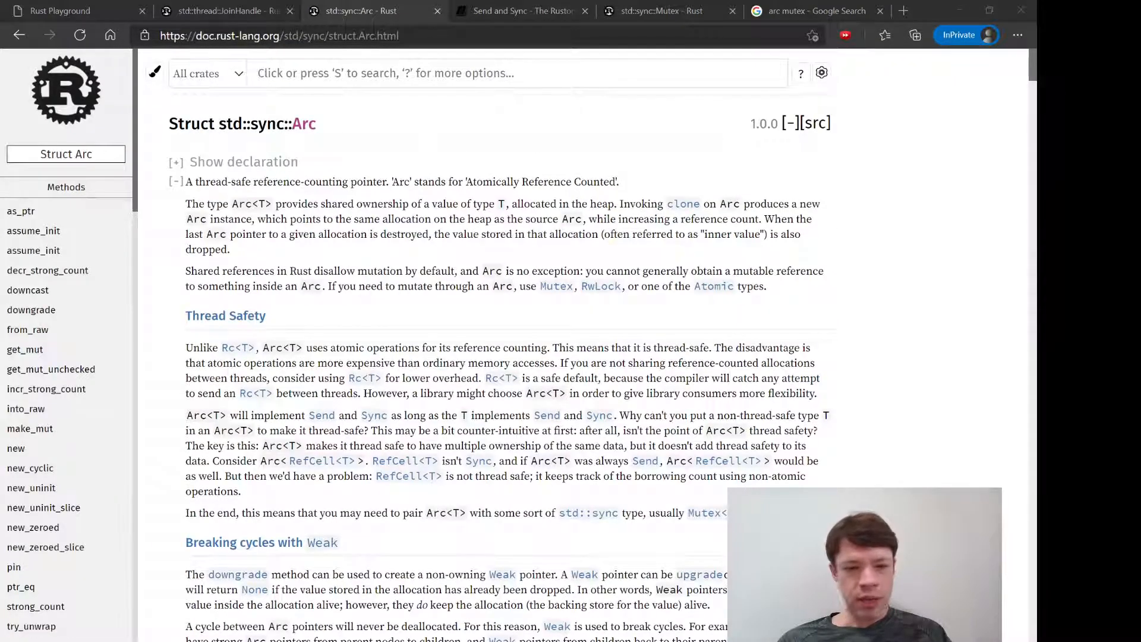
scroll(down, 3)
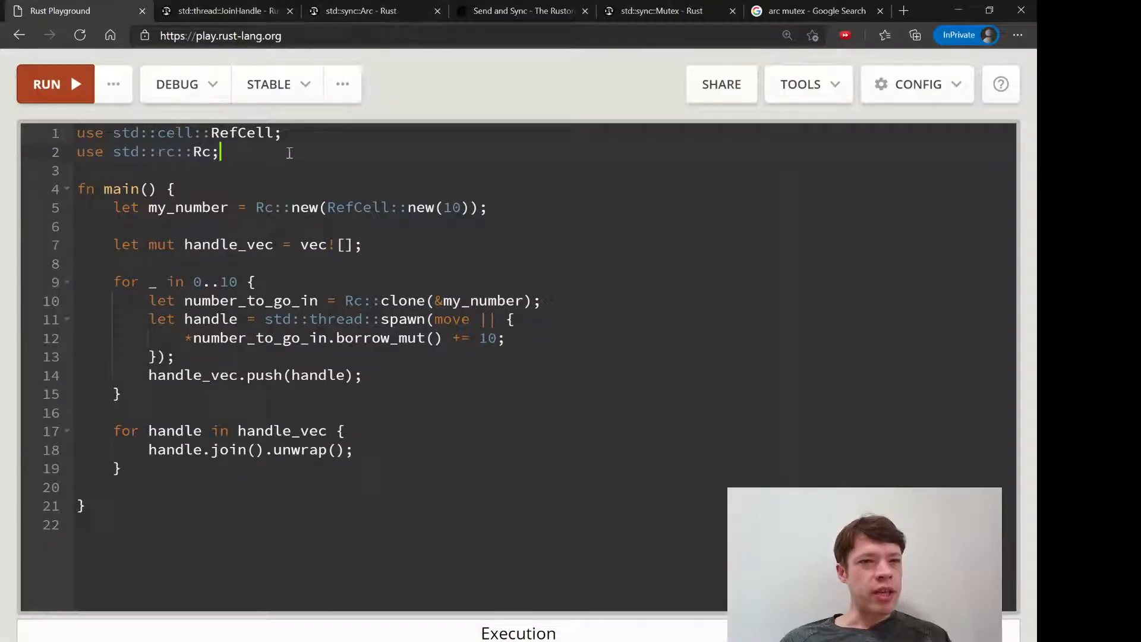
Insert blank lines above main and write a 'my_number = 10' note.
key(Enter)
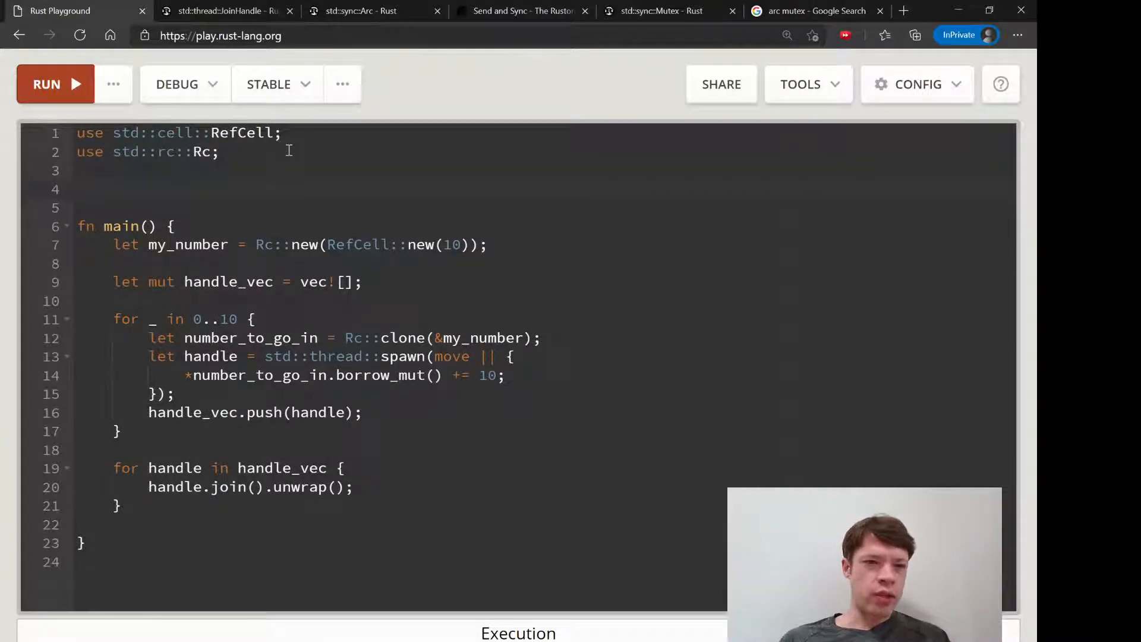
text(Arc)
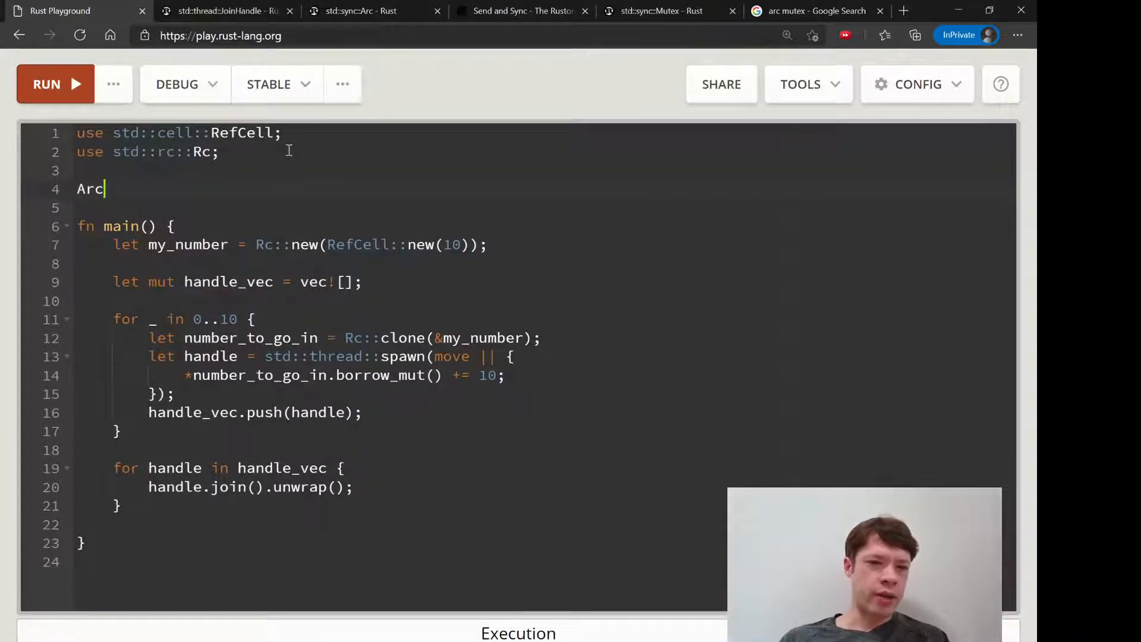
key(Backspace)
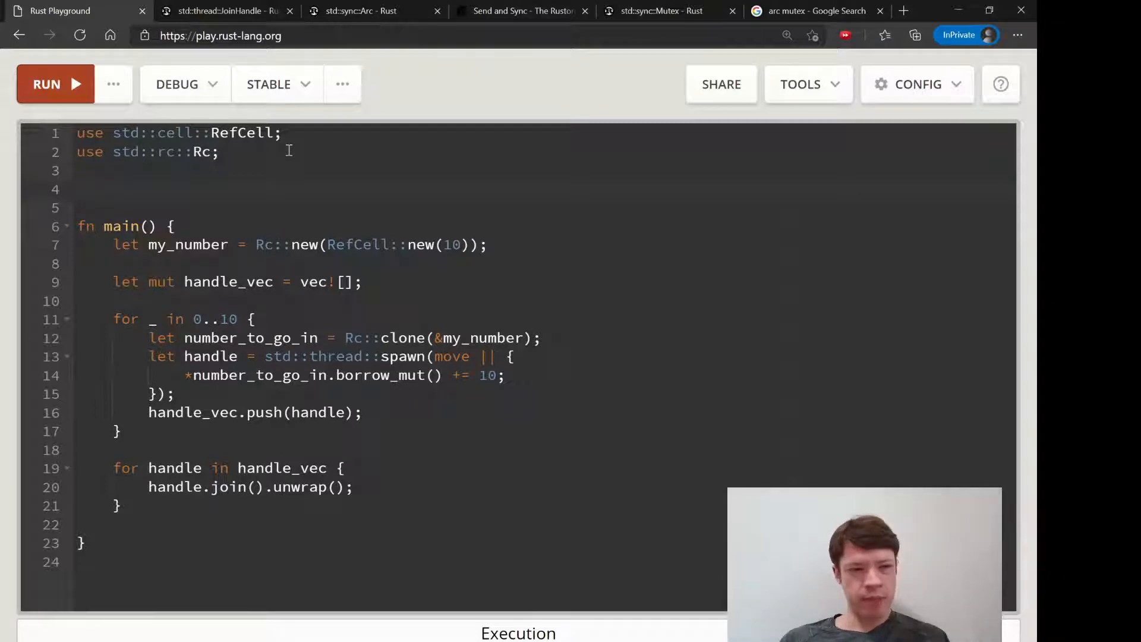
click(80, 188)
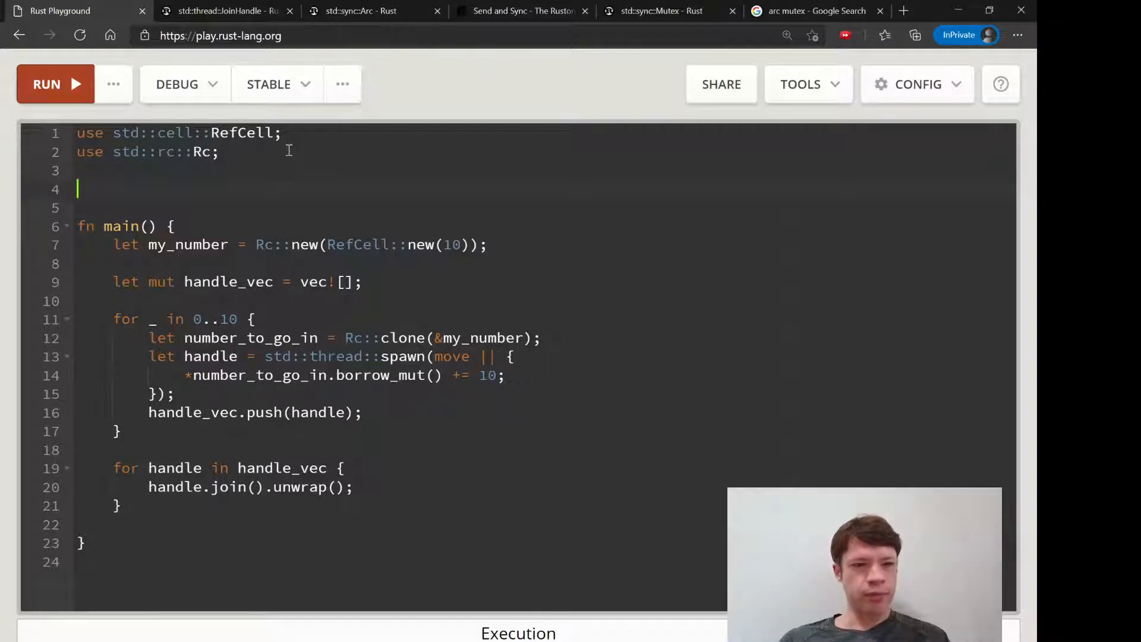
text(my_number = 10)
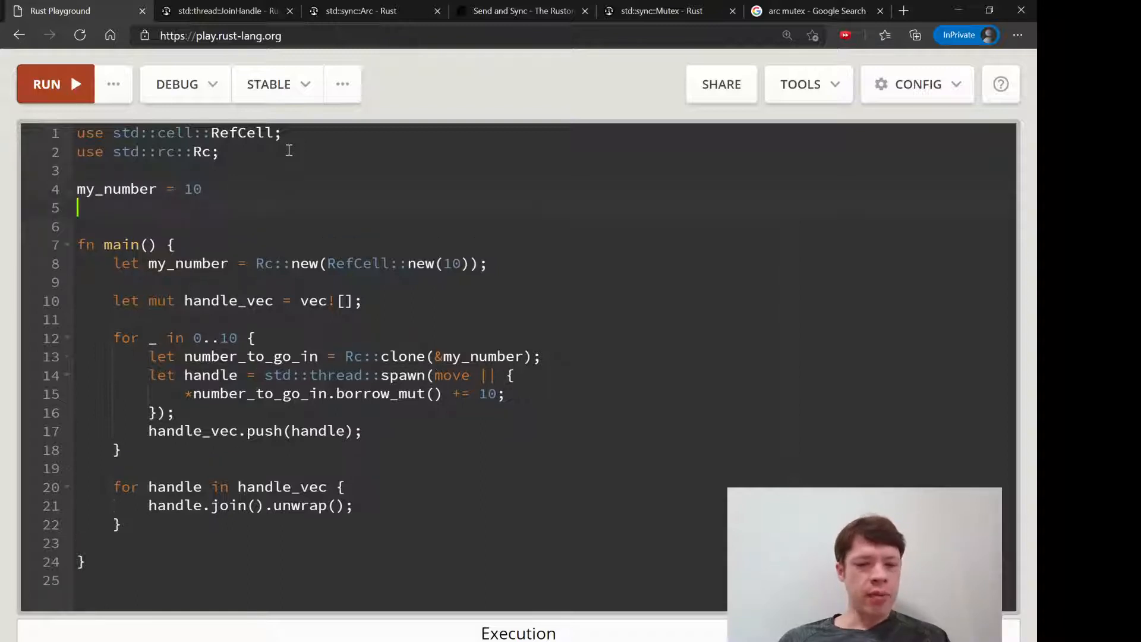
Add notes that thread 1 and thread 2 each do n + 1 ten times.
text(thread)
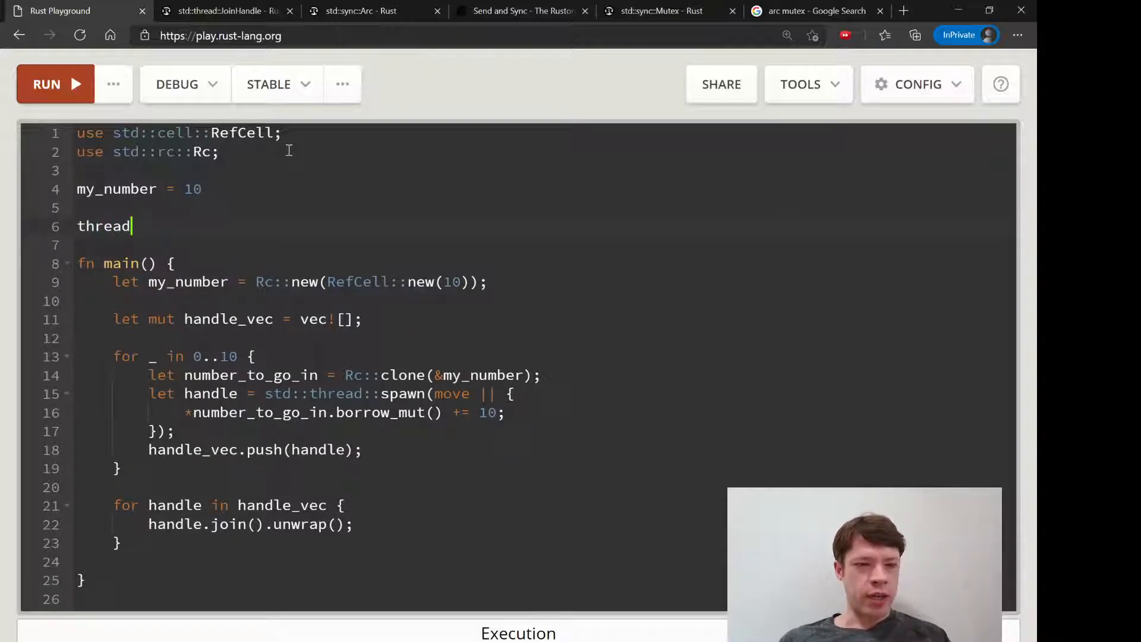
text(1:)
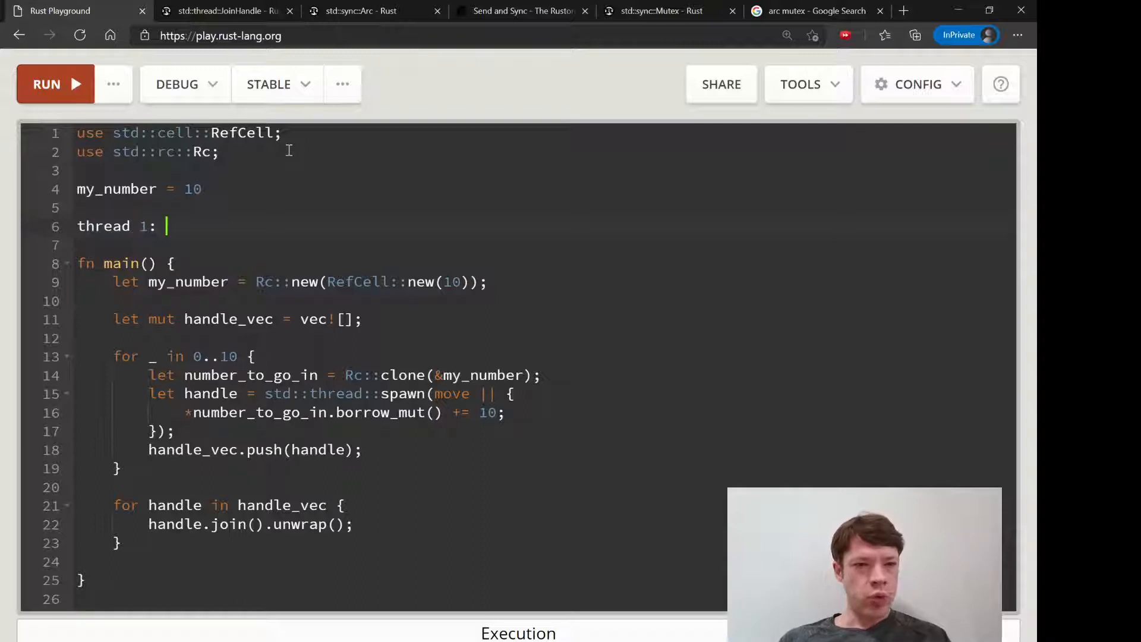
text(n)
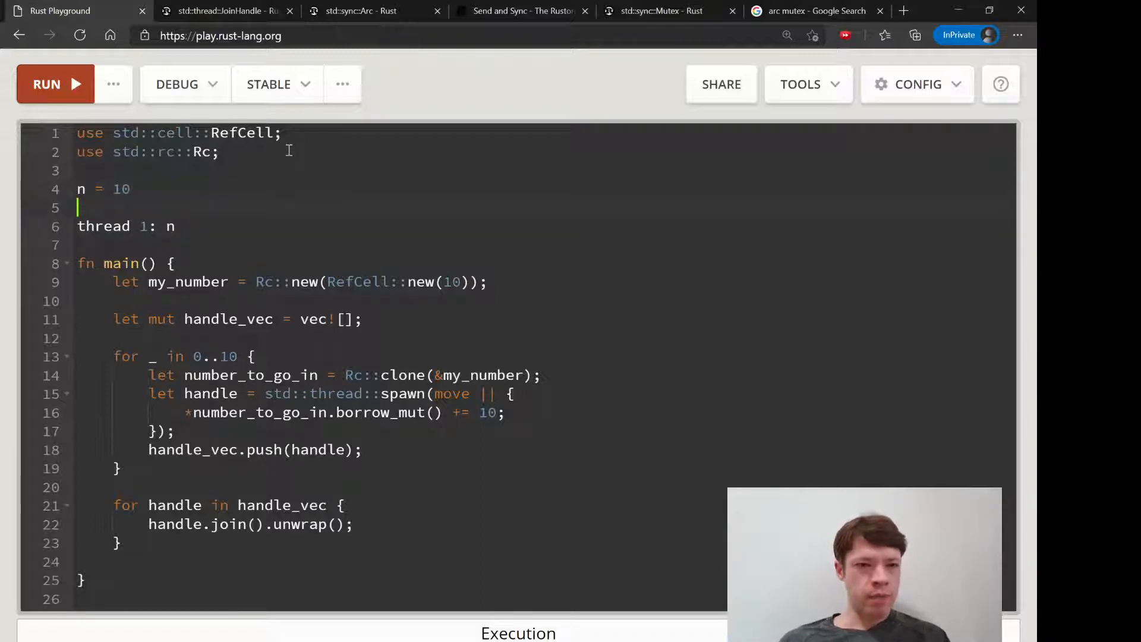
text(+ 10)
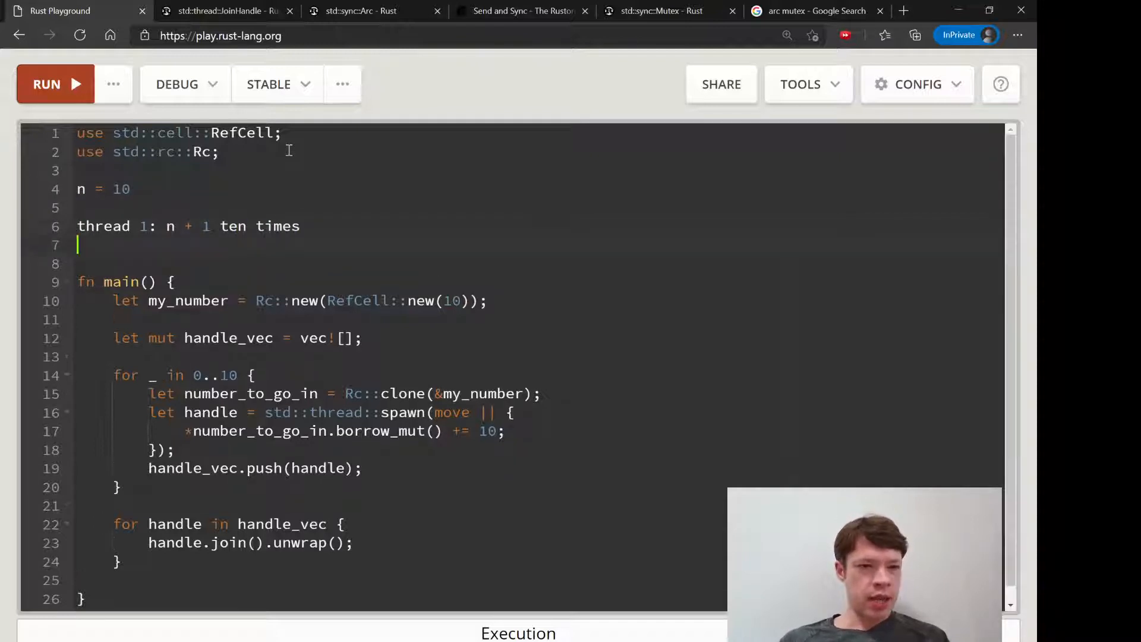
text(thread 2: n +)
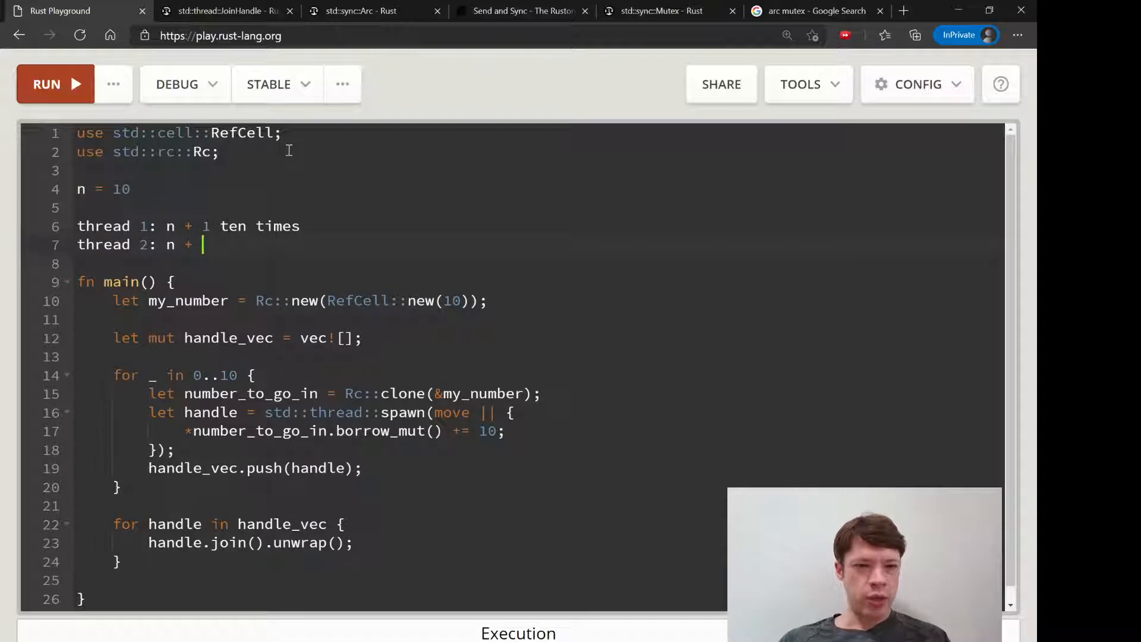
text(1 ten ti)
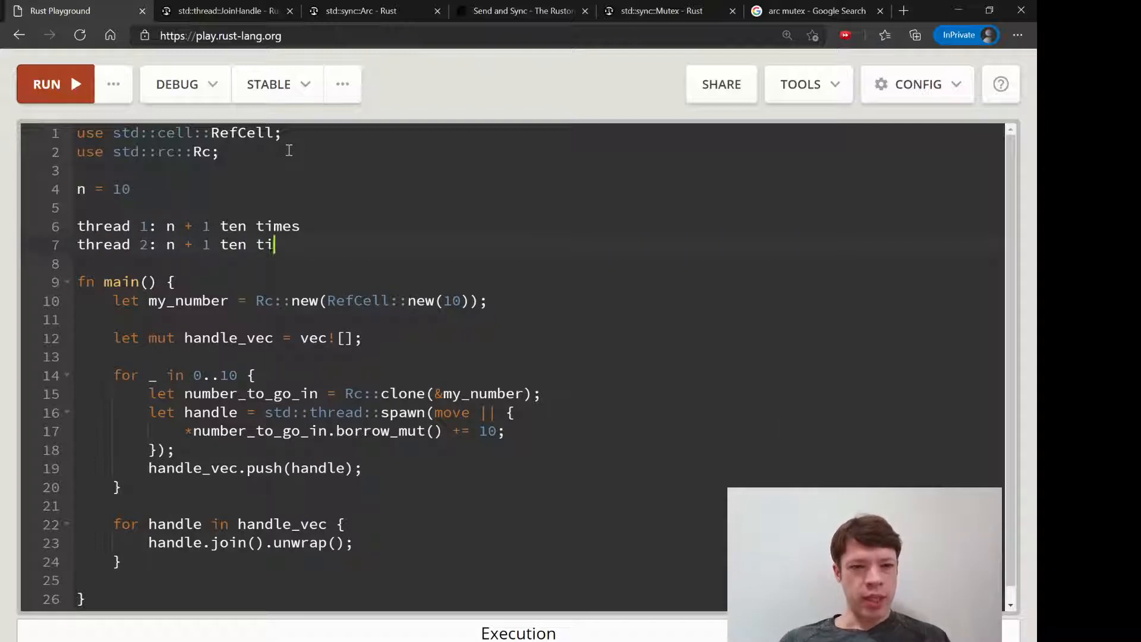
text(mes)
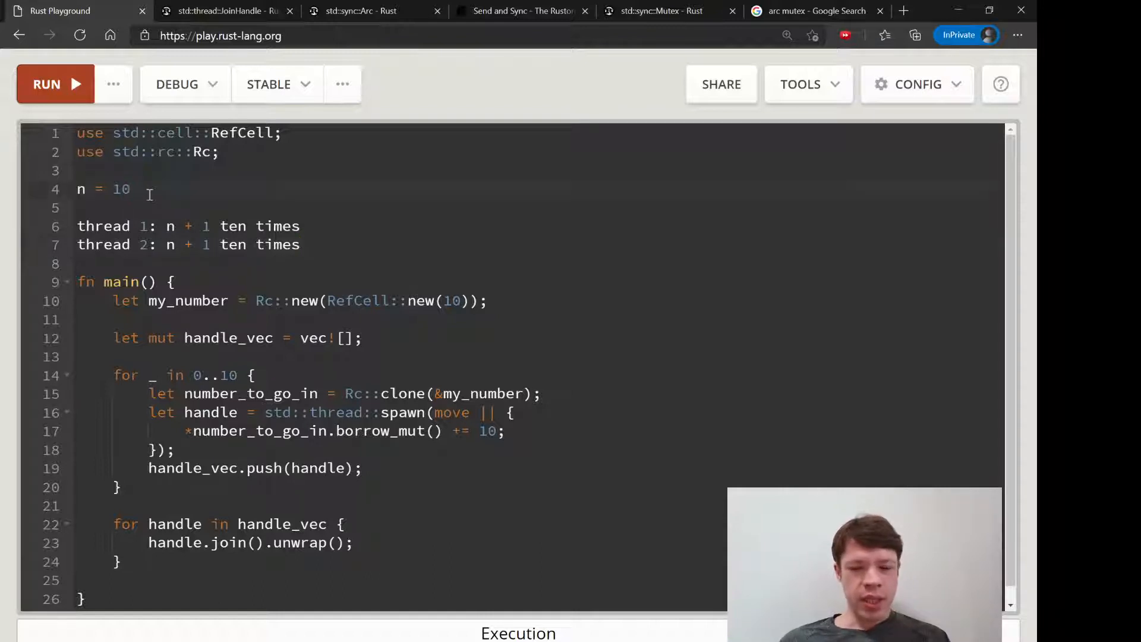
Step the note's n value through 0, 1, 2 up to 4 to show the threads racing.
text(0)
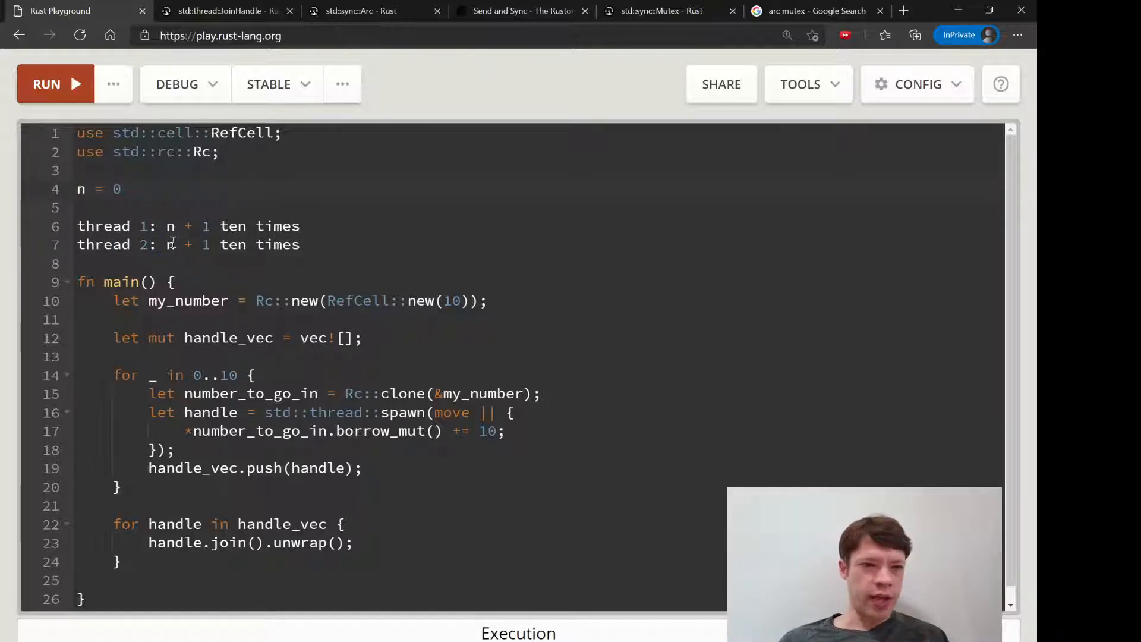
text(1)
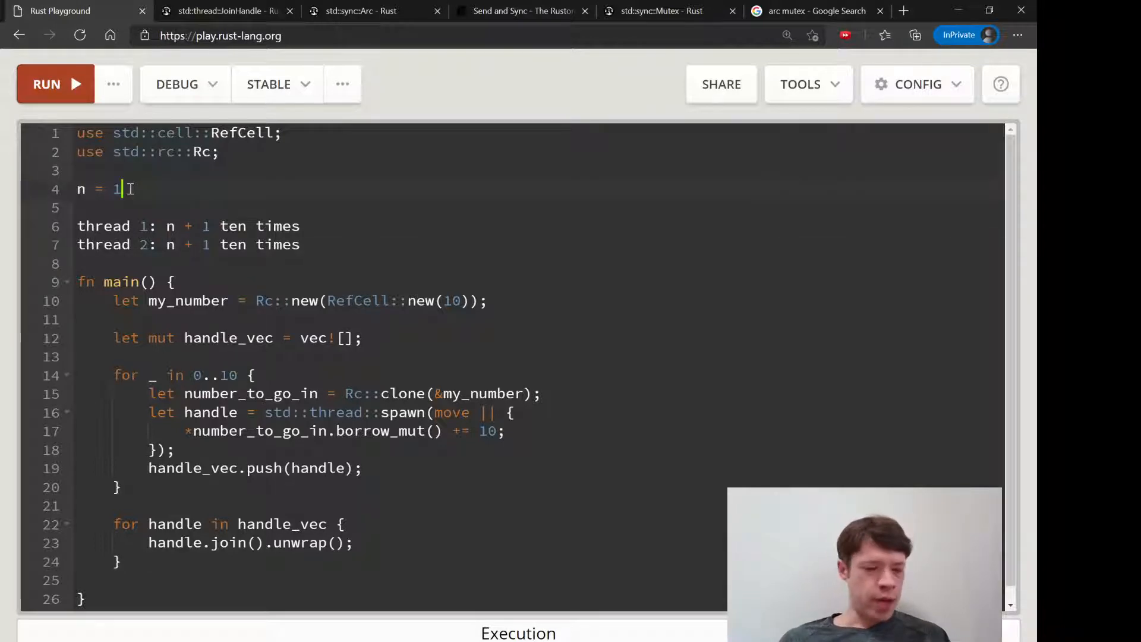
text(2)
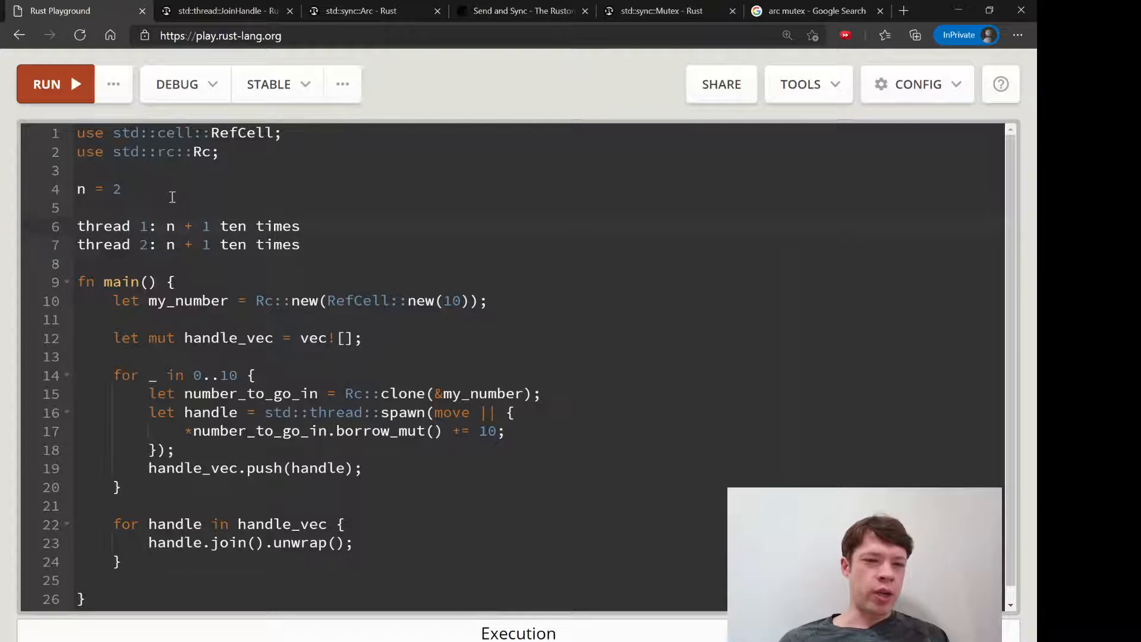
click(123, 189)
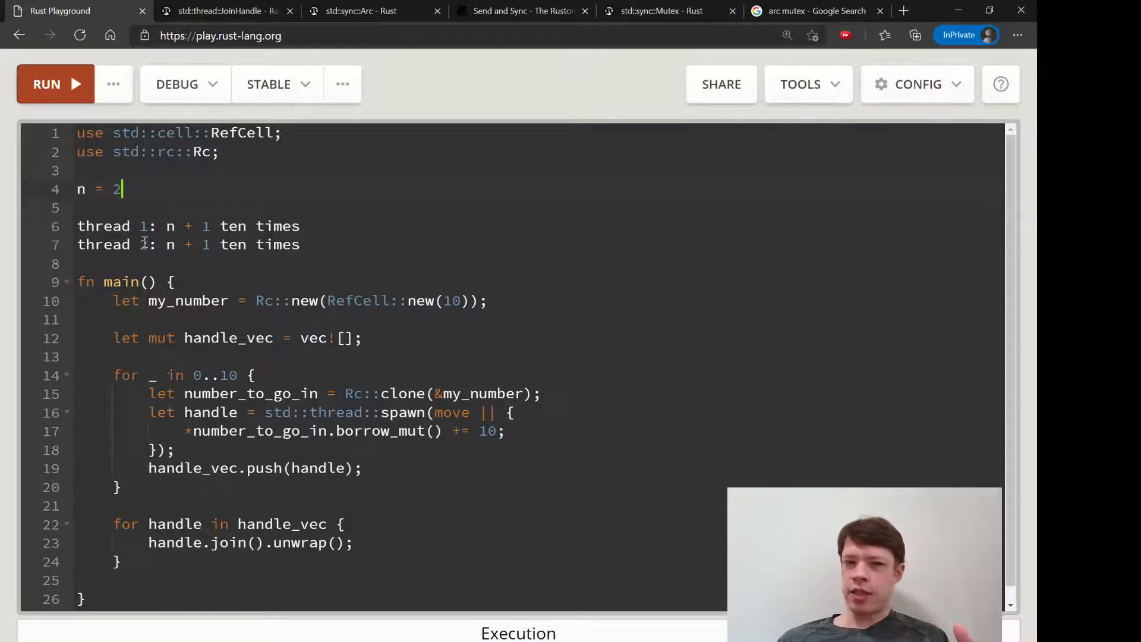
click(139, 226)
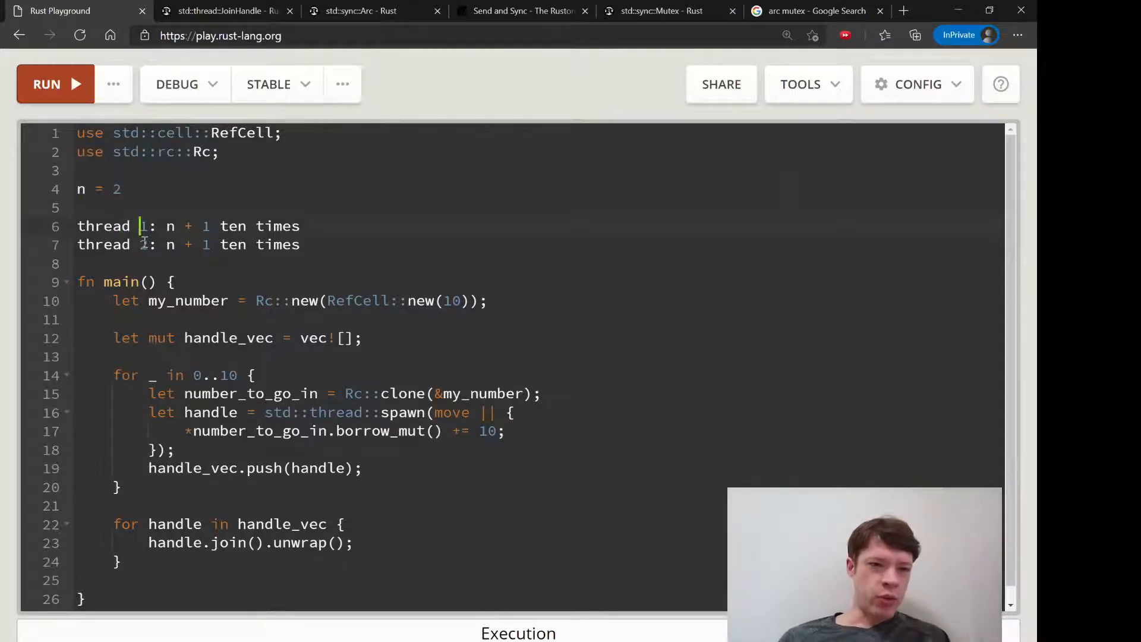
click(123, 188)
text(4)
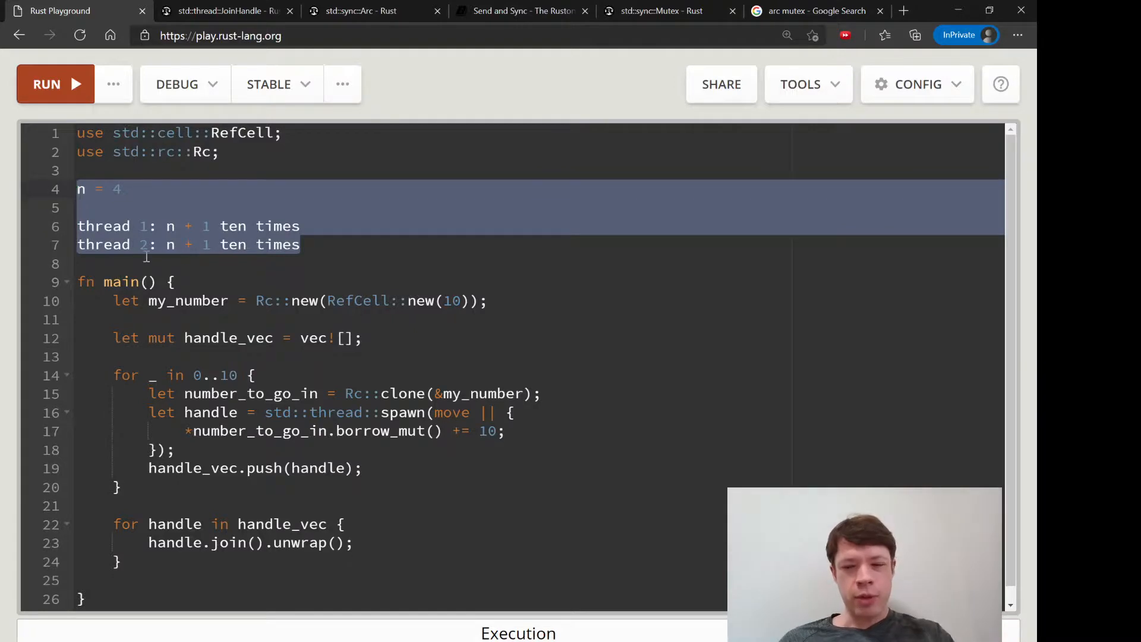
Delete the race note lines and replace RefCell with Mutex in the line 1 std::cell import.
key(Delete)
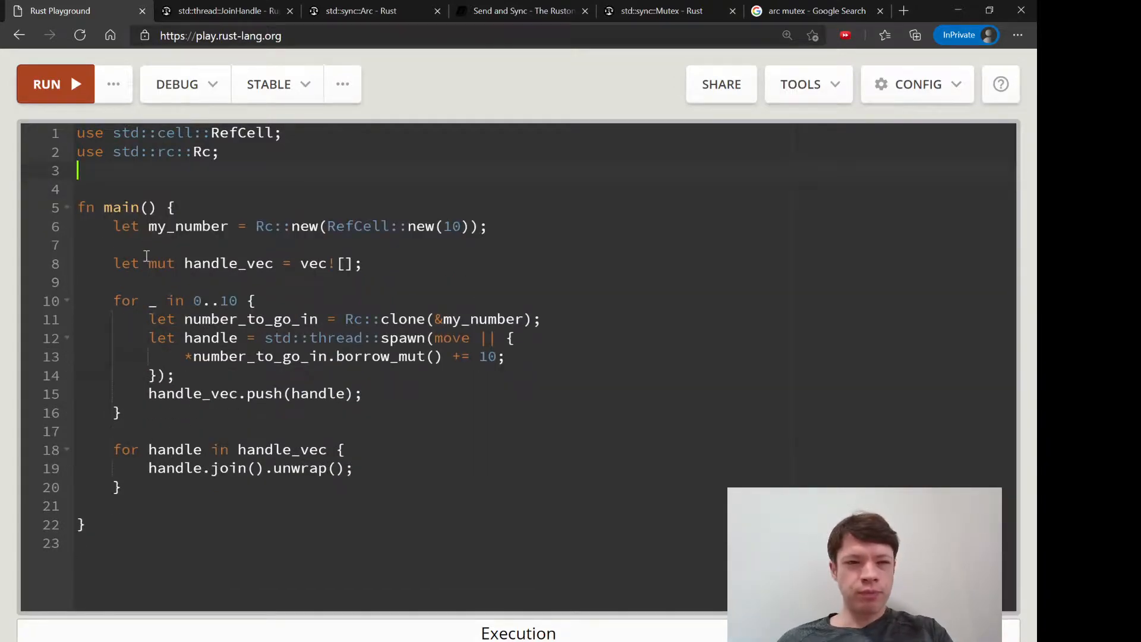
click(354, 11)
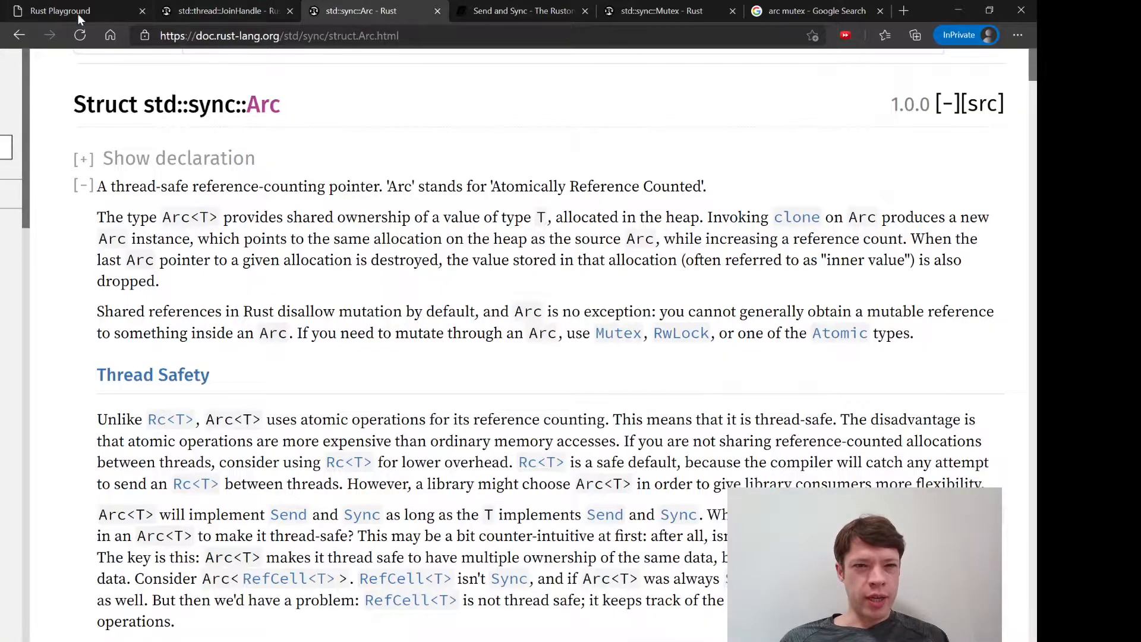
click(60, 10)
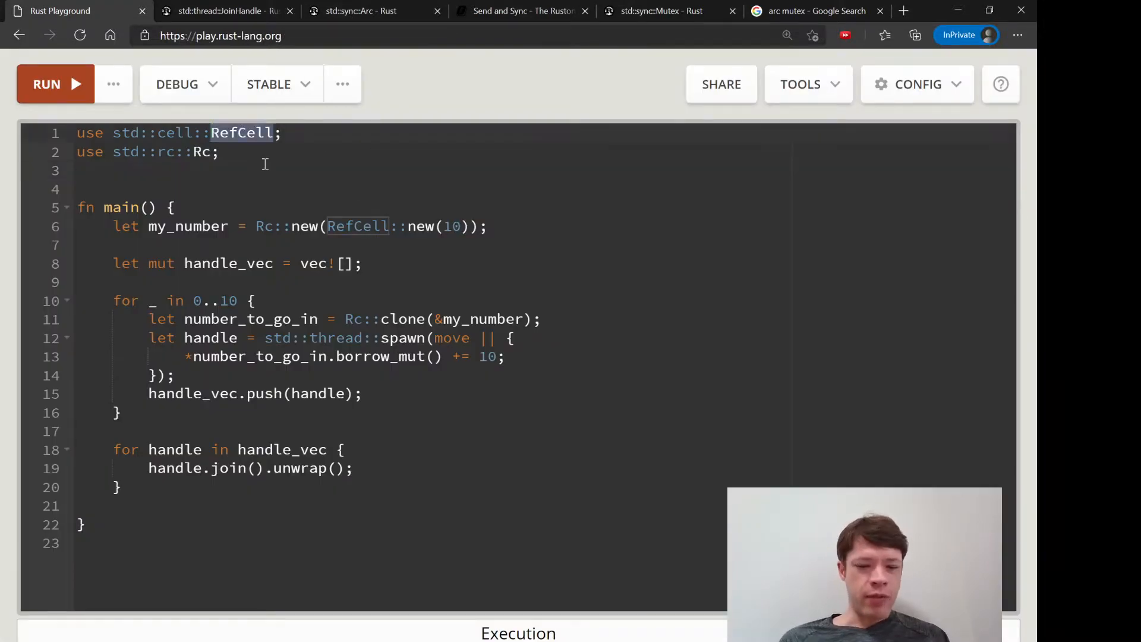
text(Mutex)
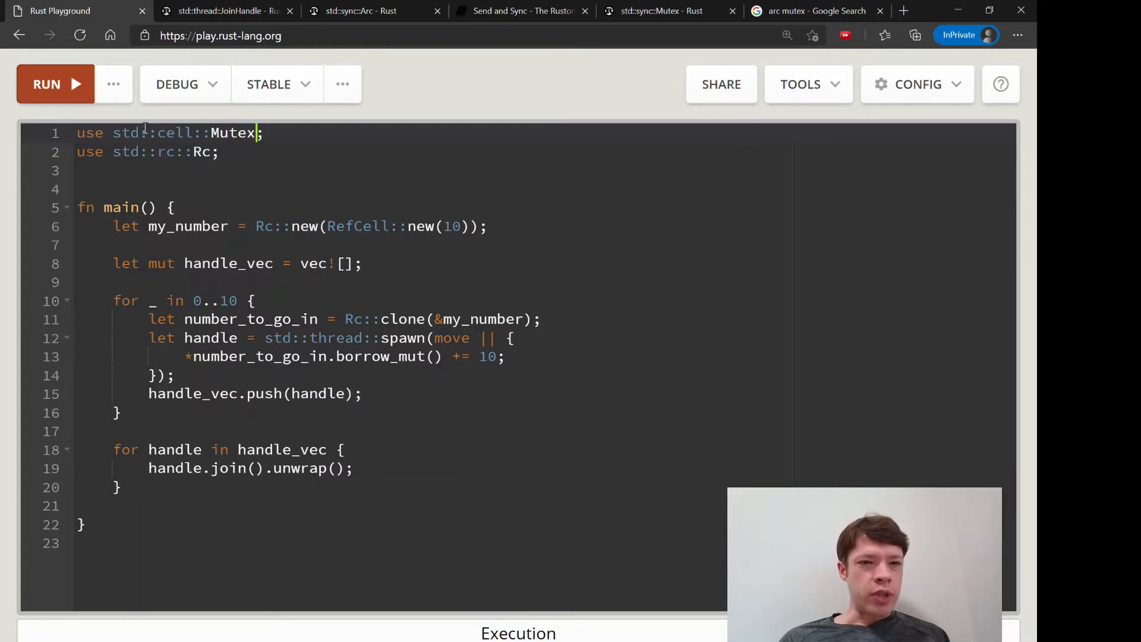